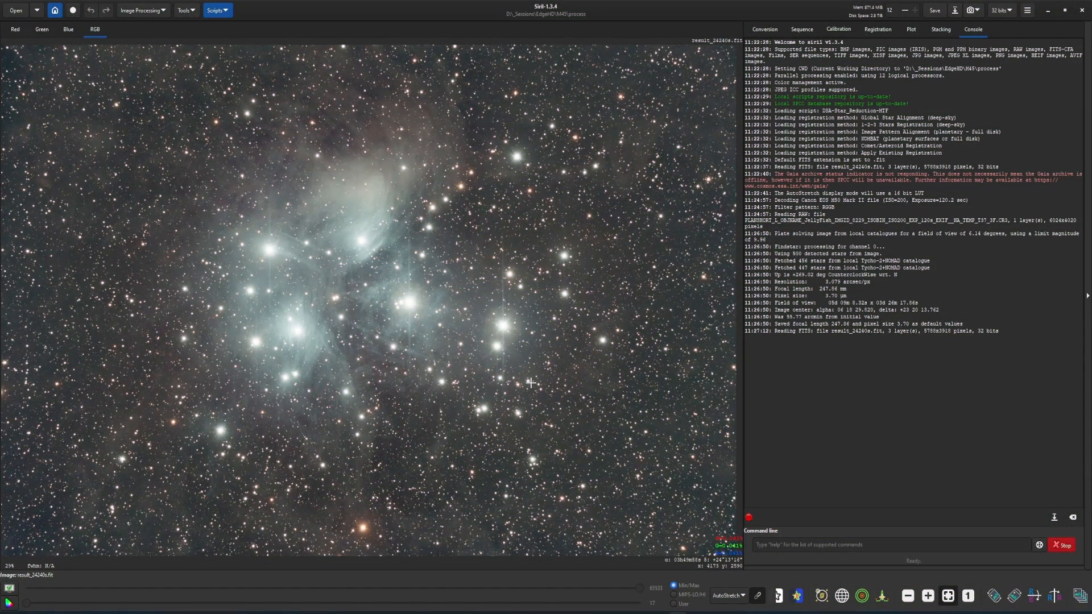
mouse_move(383, 275)
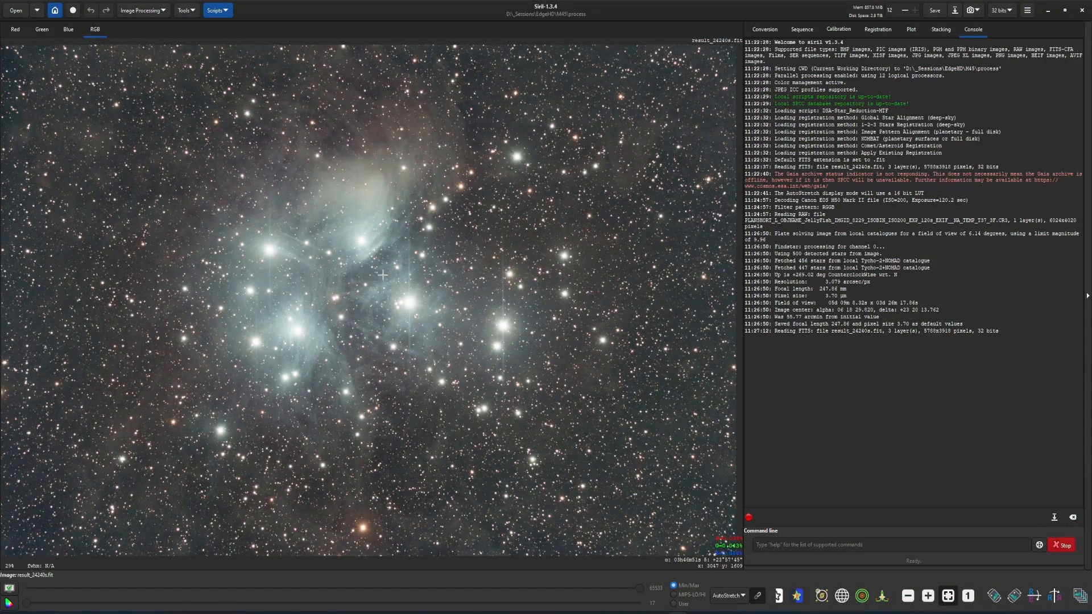
mouse_move(290, 157)
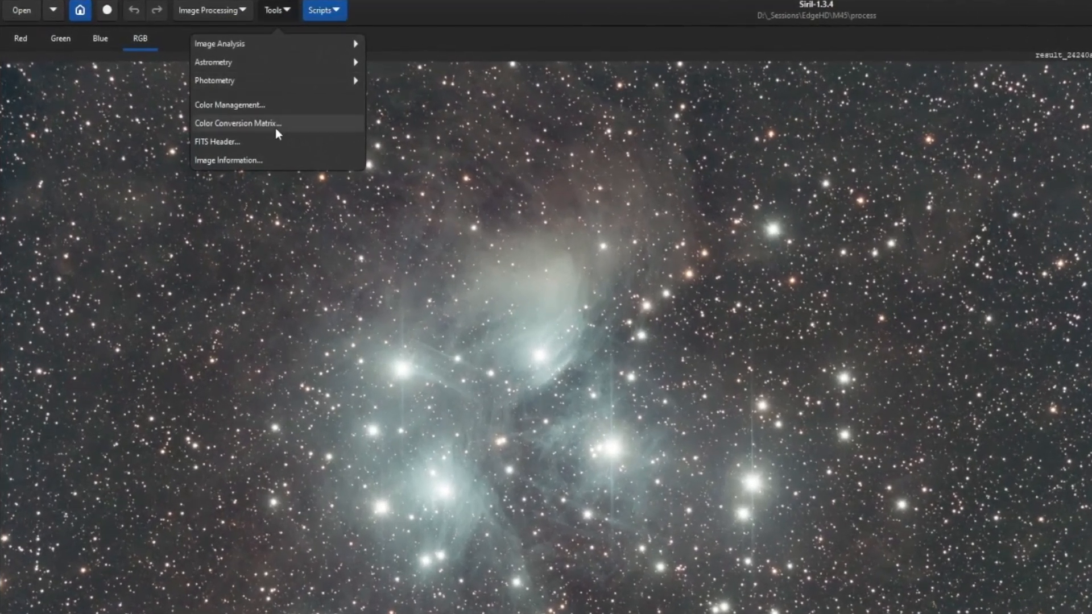
Bring up the FITS Header editor for the stacked M45 image from the Tools menu
click(217, 141)
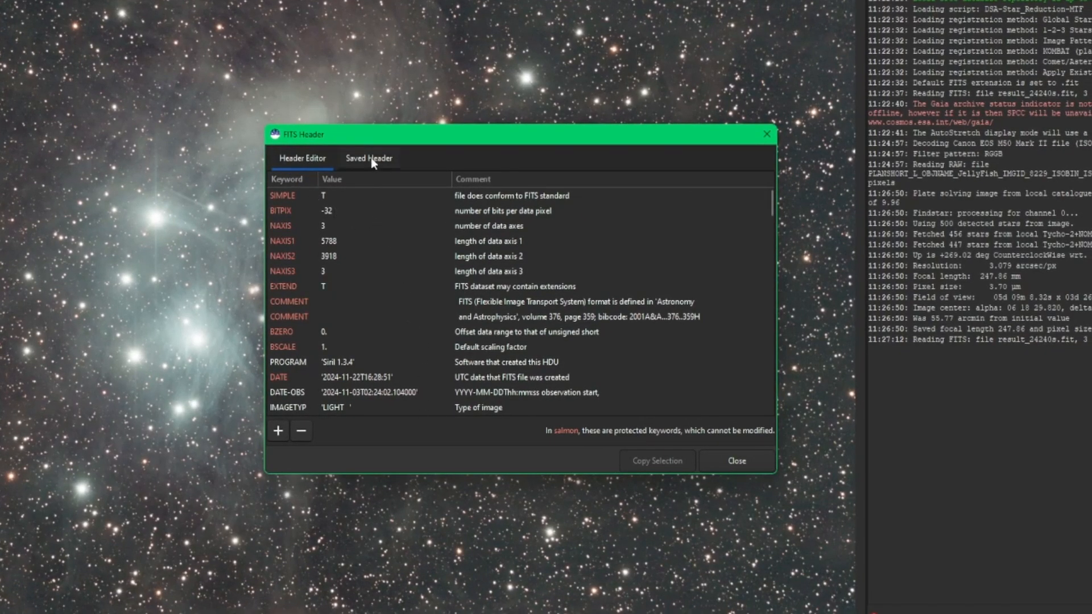
Compare the Saved Header text with the editable header list
click(368, 158)
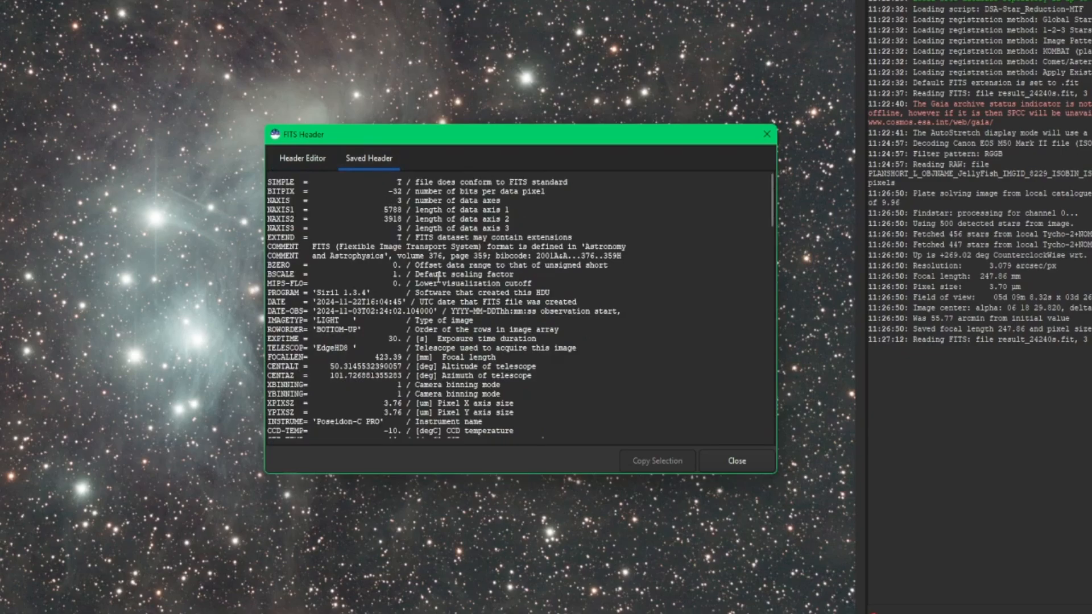
scroll(down, 3)
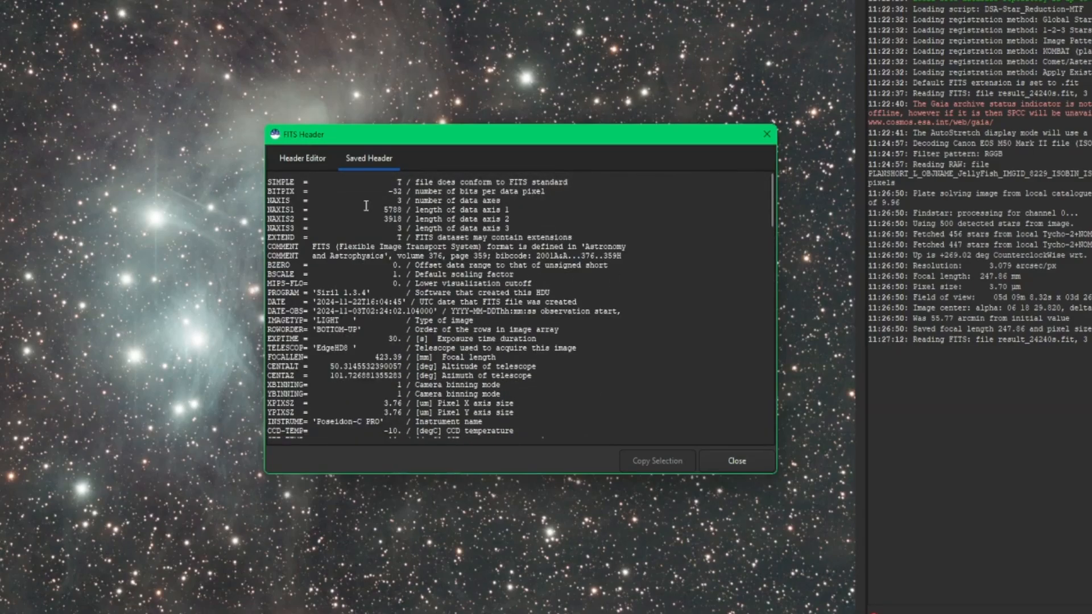
click(302, 158)
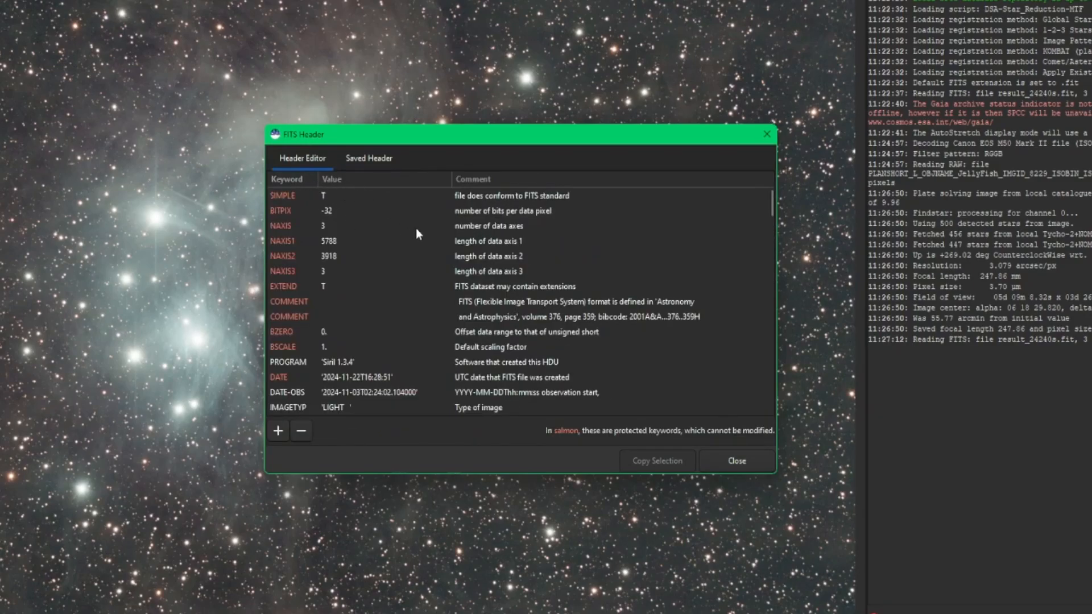
mouse_move(319, 203)
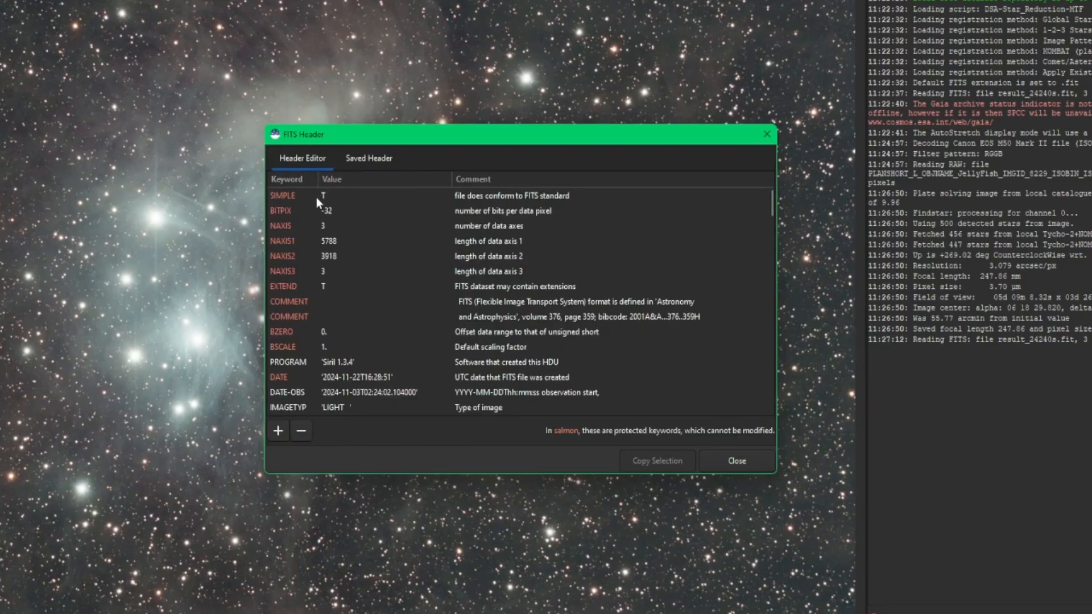
mouse_move(284, 223)
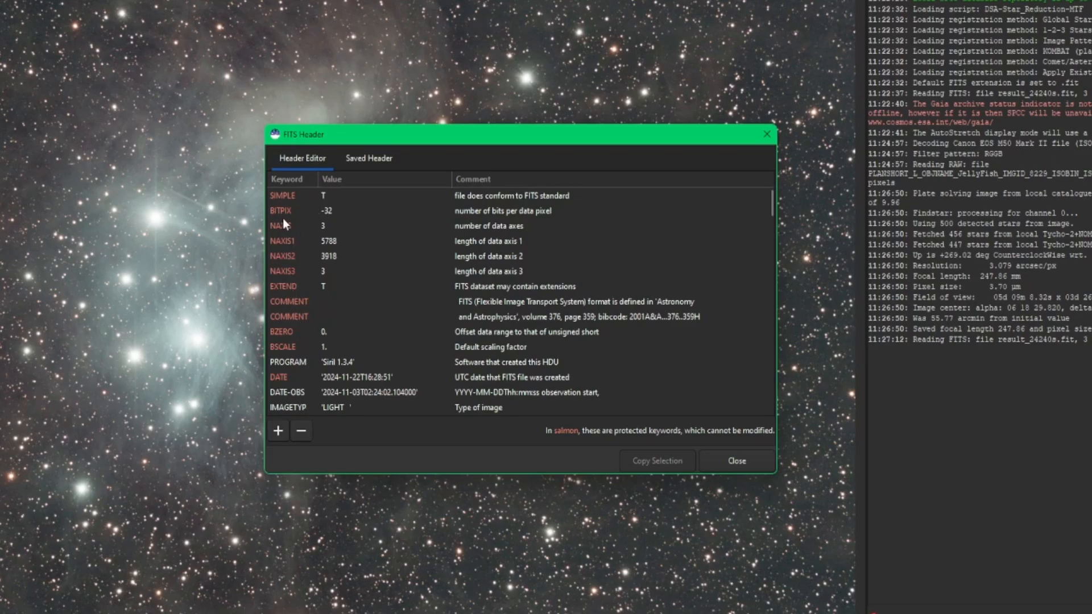
mouse_move(301, 407)
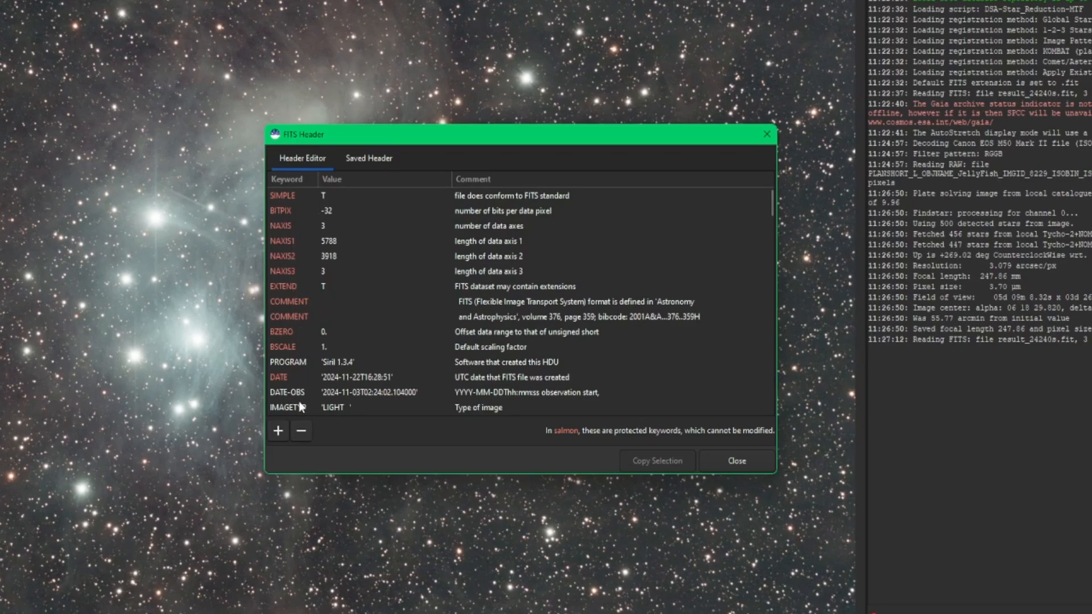
Sort the header entries alphabetically by keyword and review exposure, focal length and gain
click(288, 178)
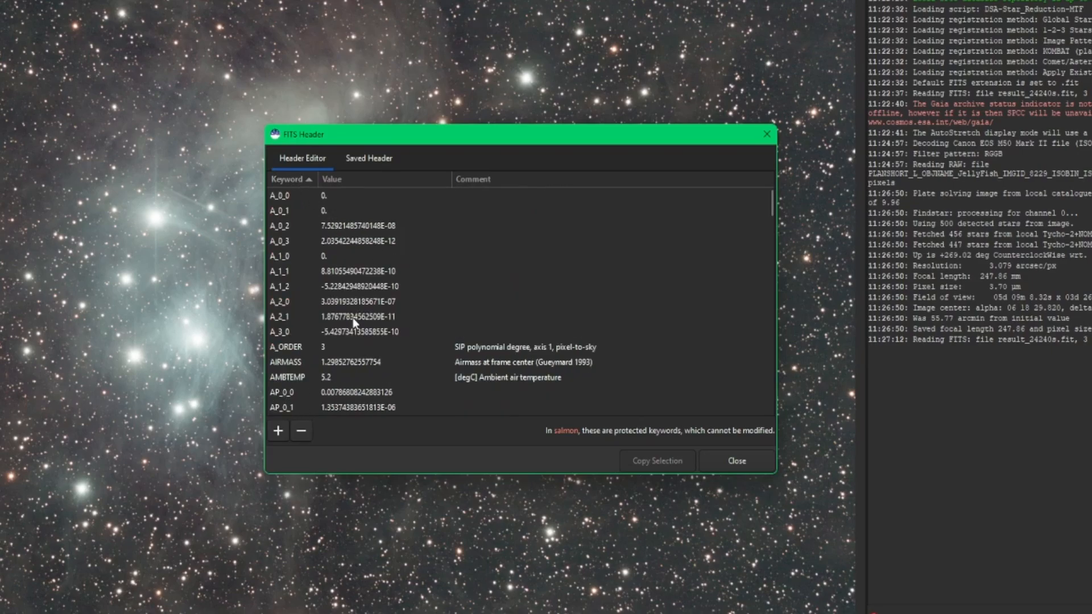
scroll(down, 3)
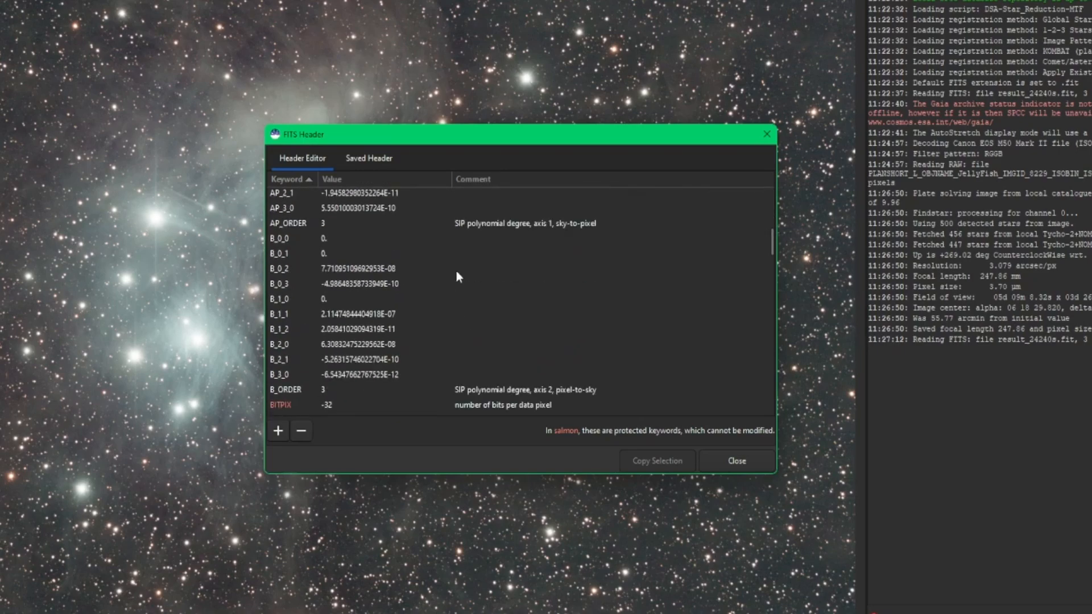
scroll(down, 3)
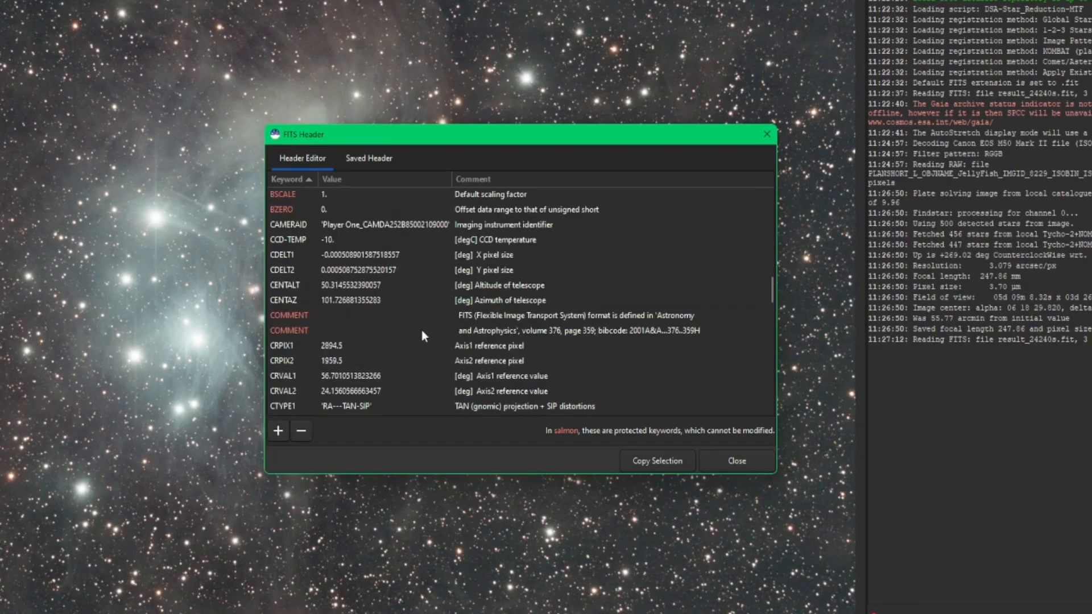
mouse_move(323, 339)
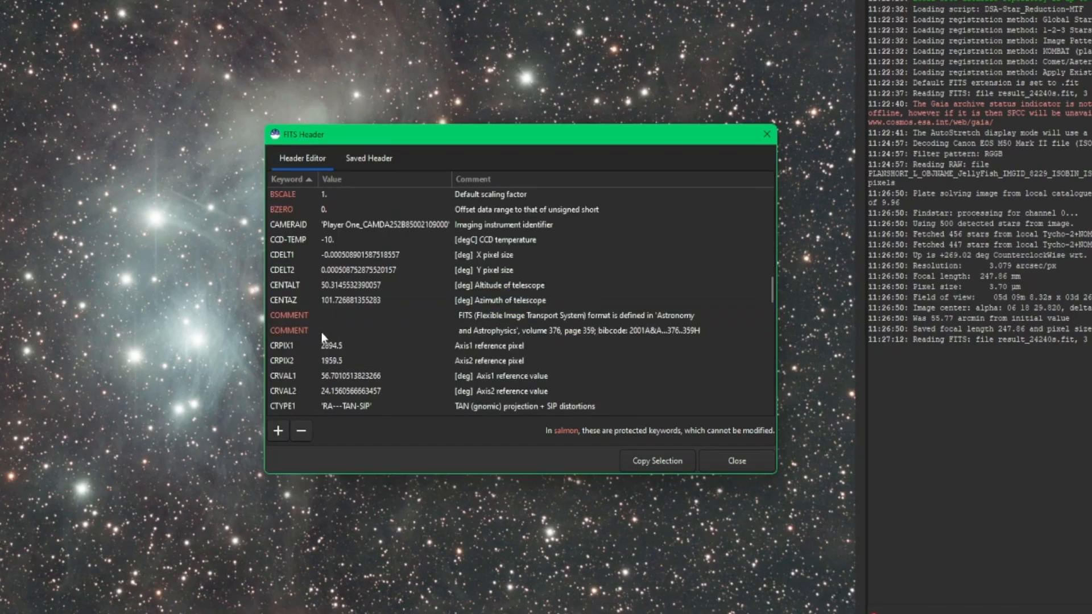
scroll(down, 3)
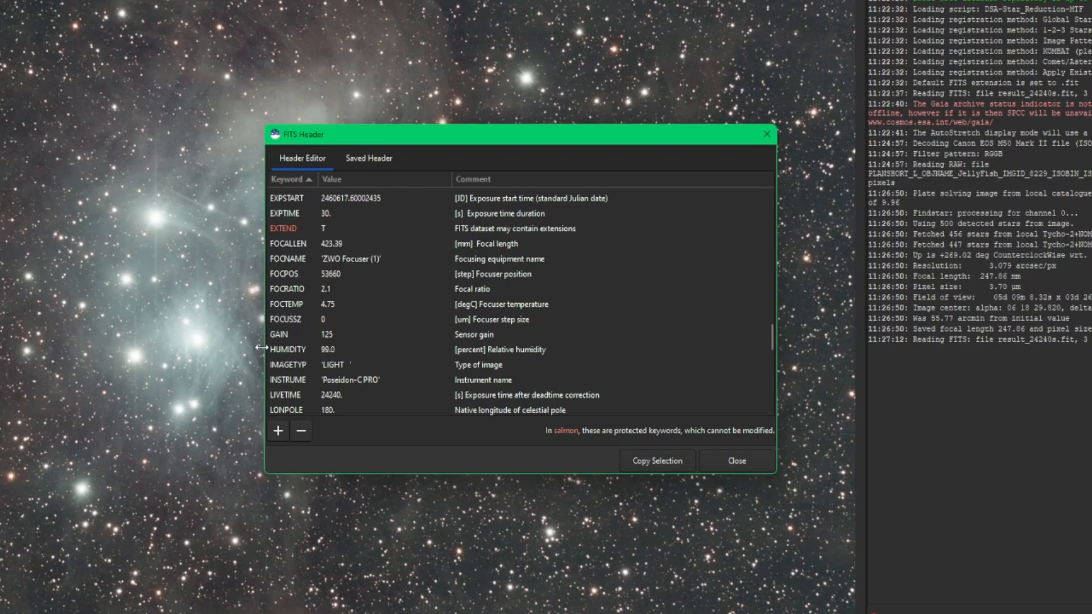
Edit the HUMIDITY keyword value from 99.0 to 80
click(331, 349)
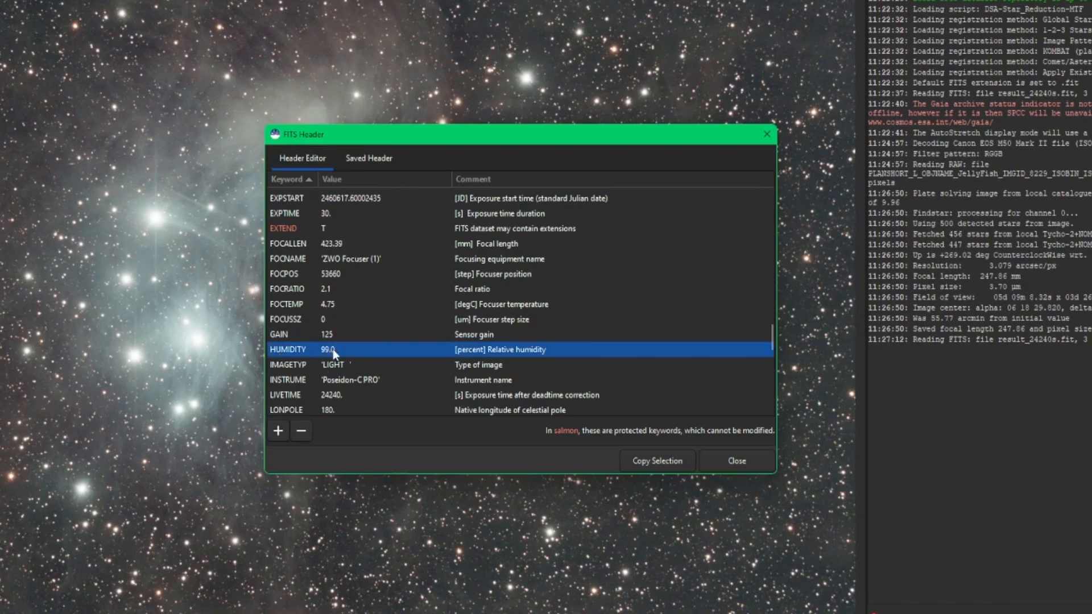
mouse_move(320, 359)
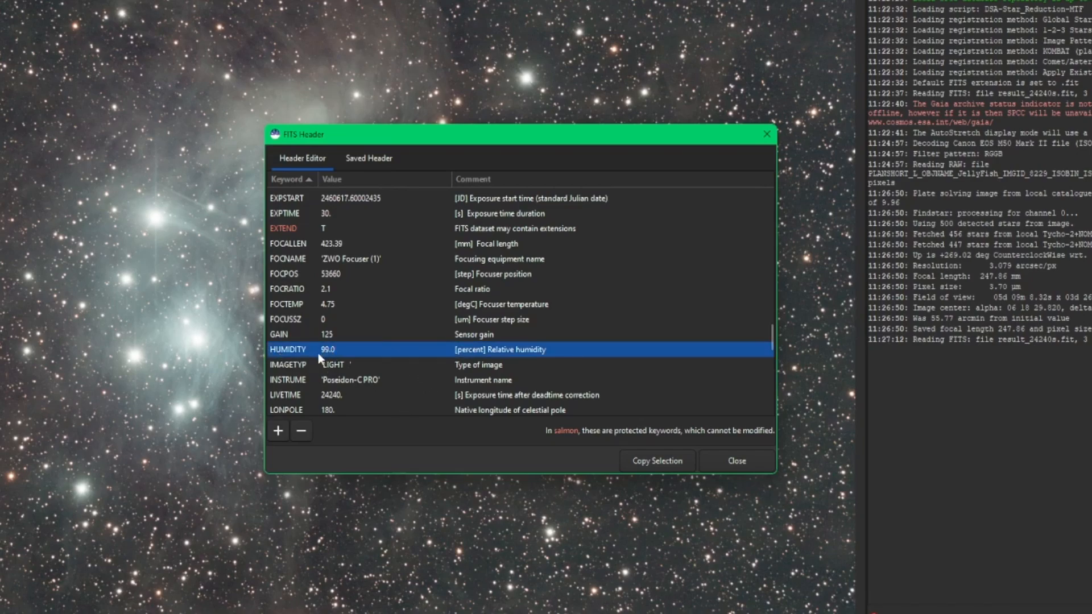
mouse_move(348, 350)
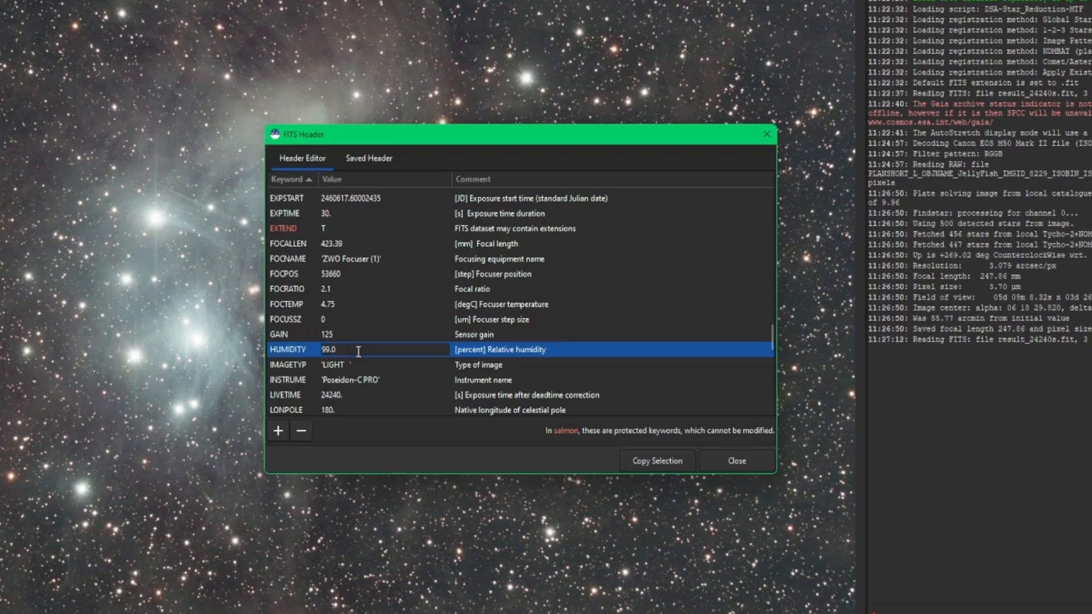
text(80)
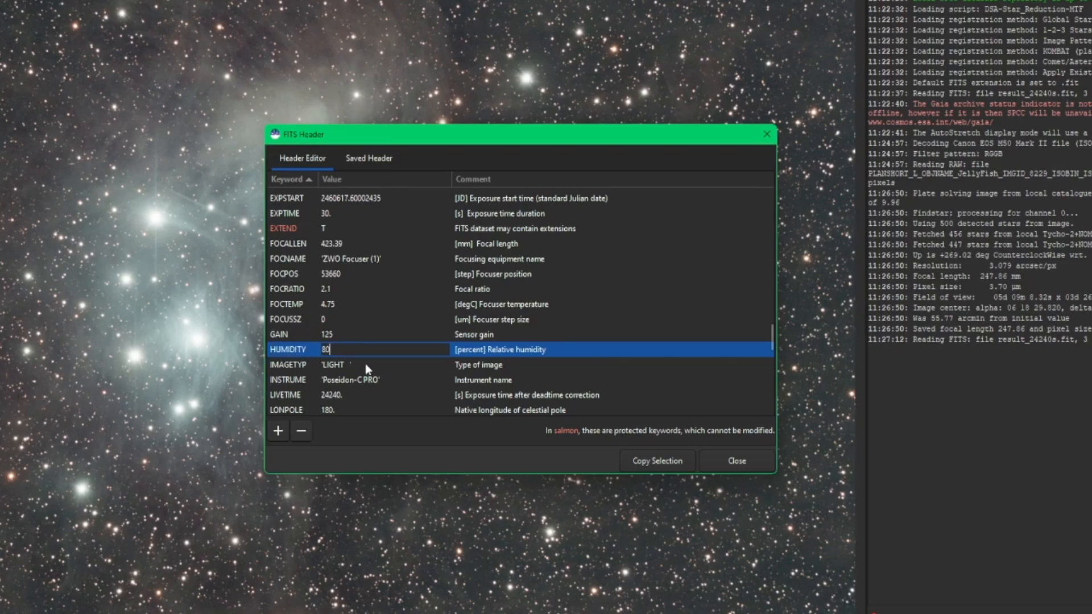
key(Enter)
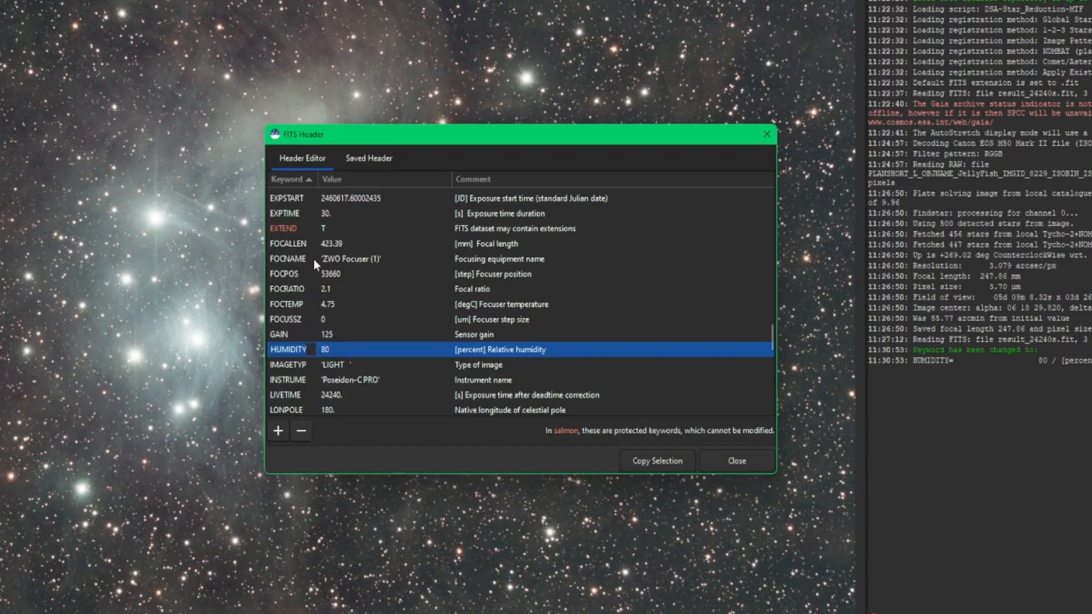
mouse_move(325, 380)
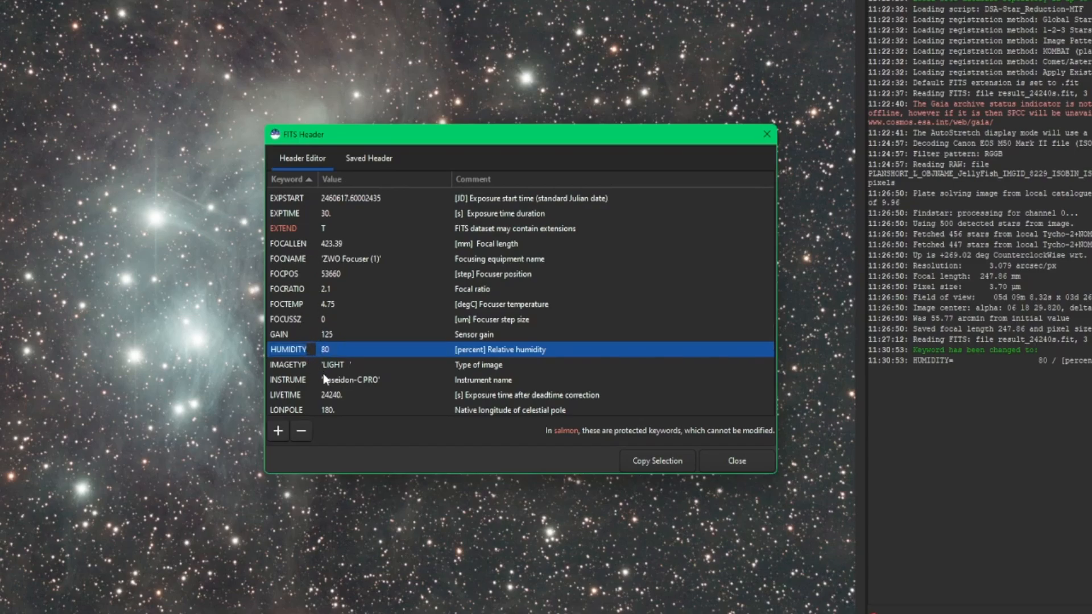
mouse_move(325, 377)
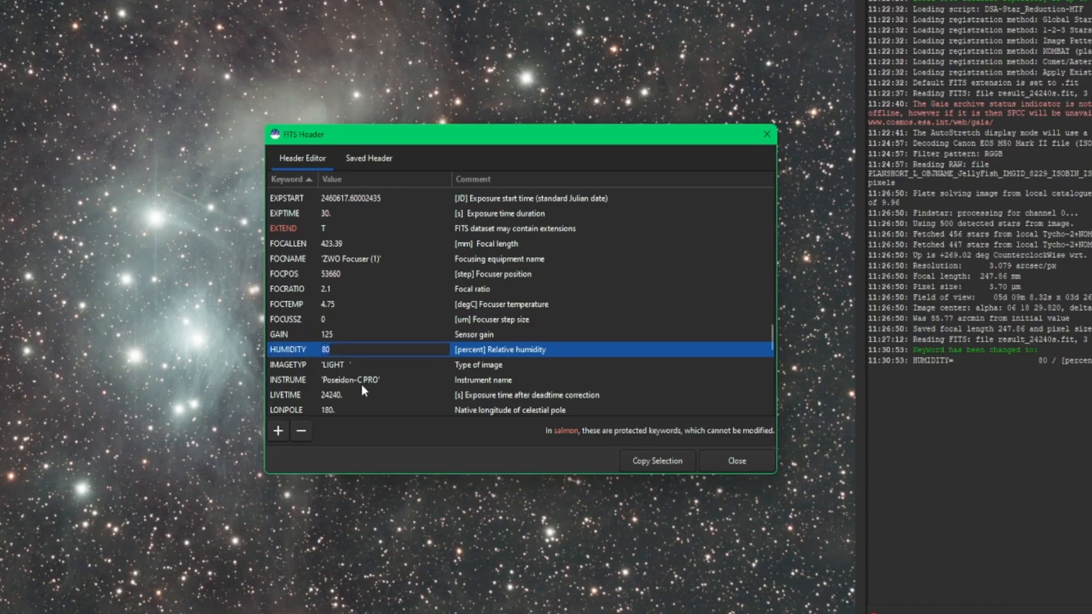
mouse_move(354, 391)
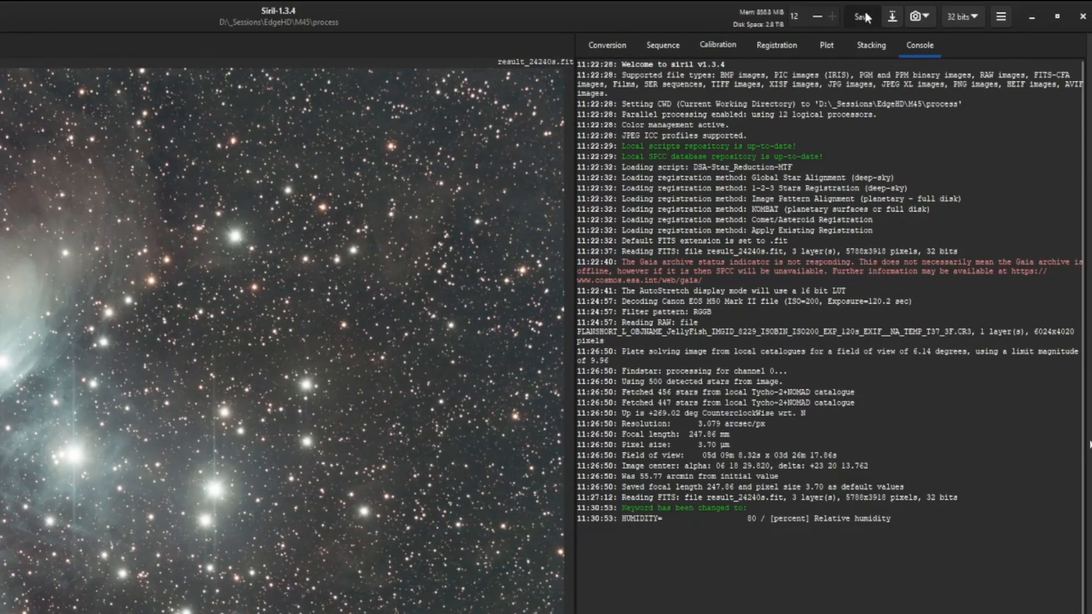
Save the image with the edited header back to result_24240s.fit
click(862, 16)
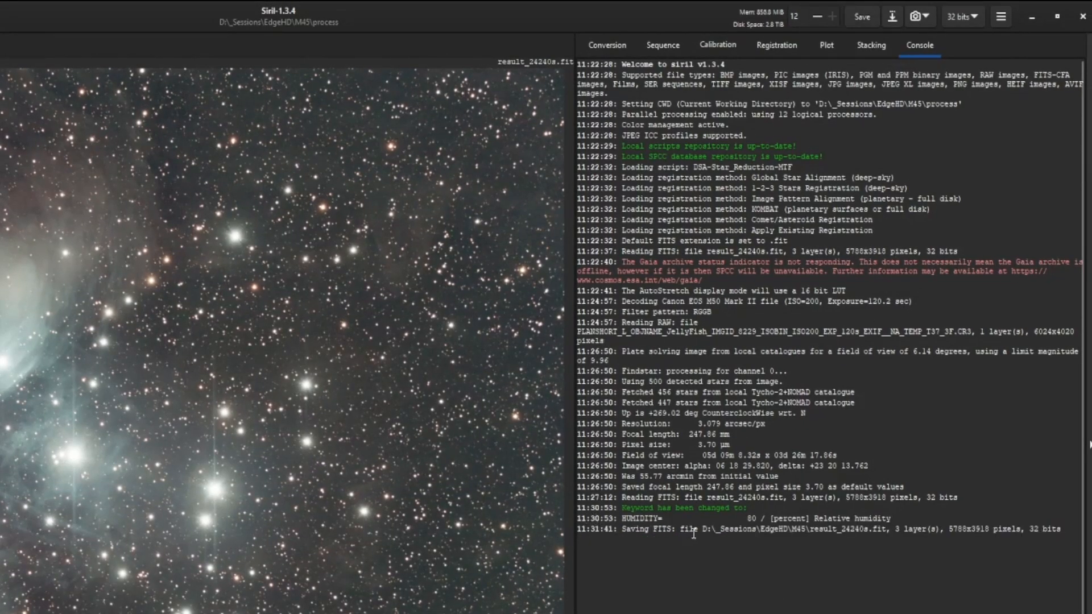
mouse_move(733, 512)
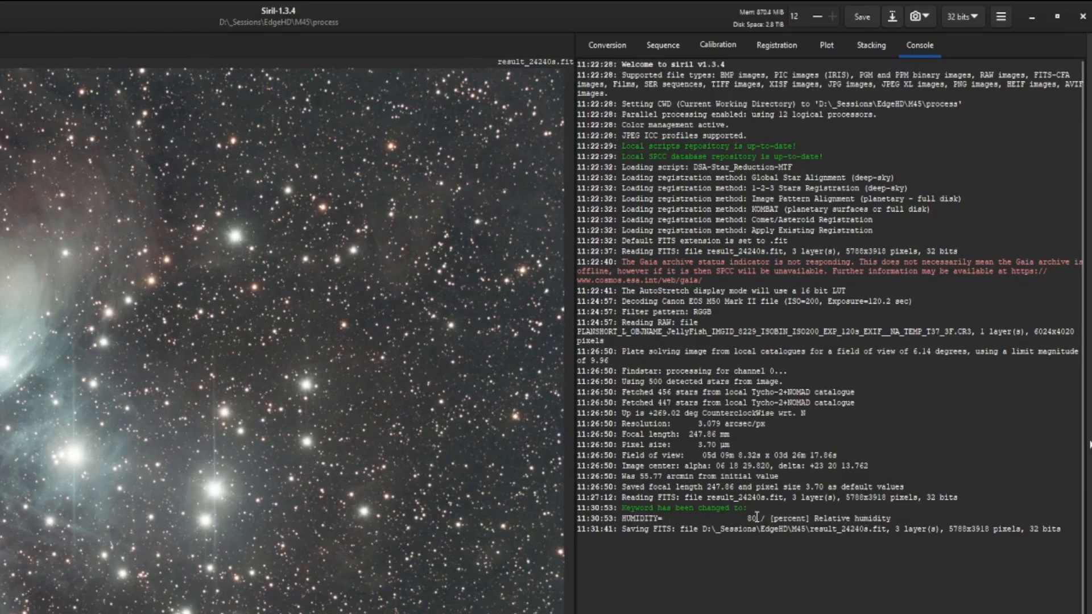
mouse_move(887, 569)
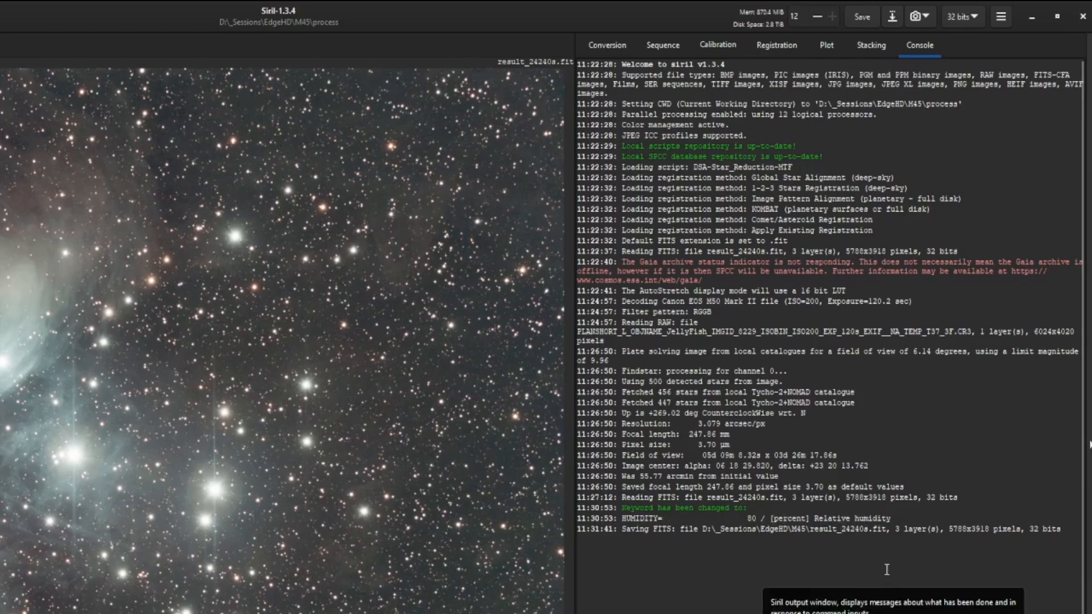
mouse_move(825, 576)
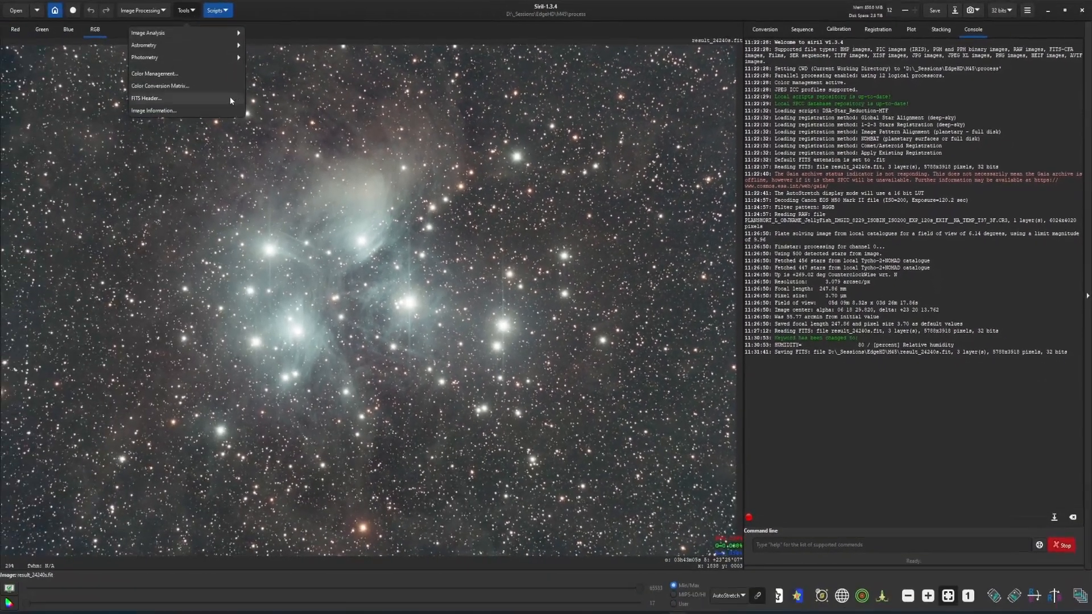
Reopen the stacked image's header, confirm HUMIDITY is 80, and start a new keyword
click(146, 98)
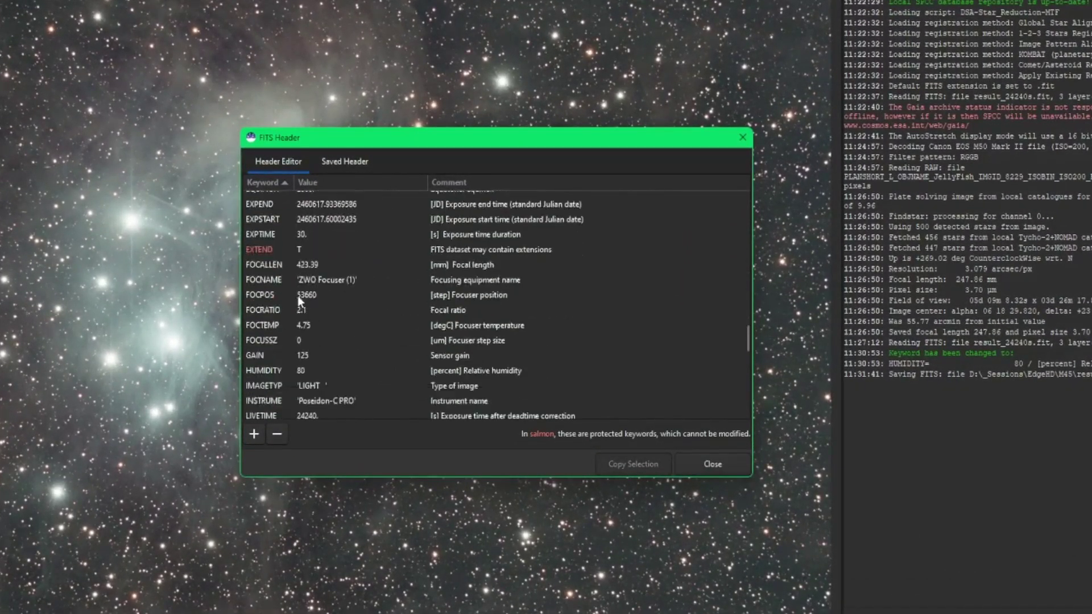
scroll(down, 3)
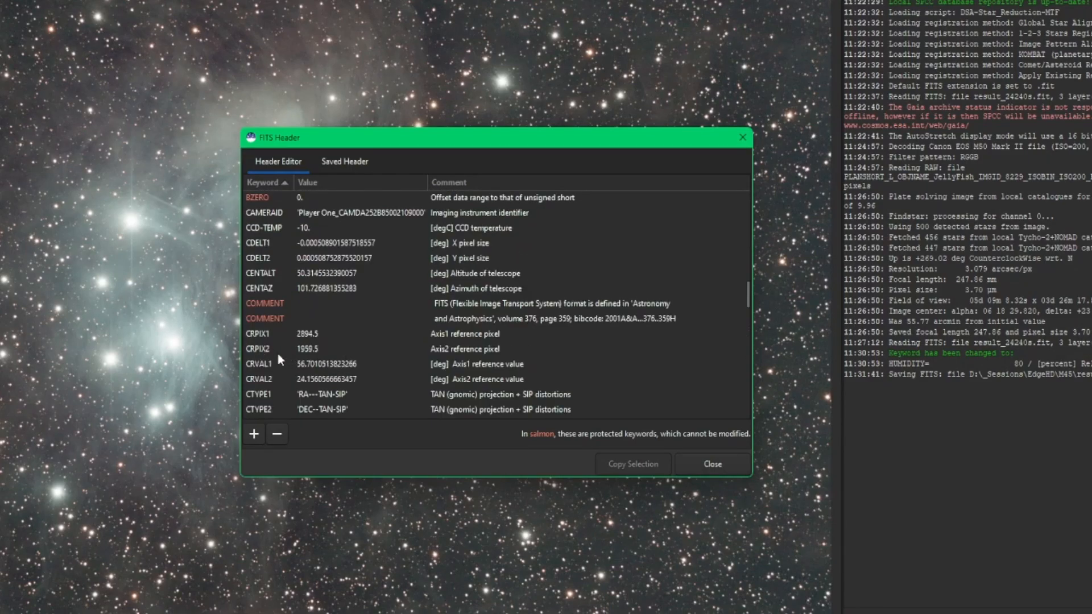
mouse_move(360, 372)
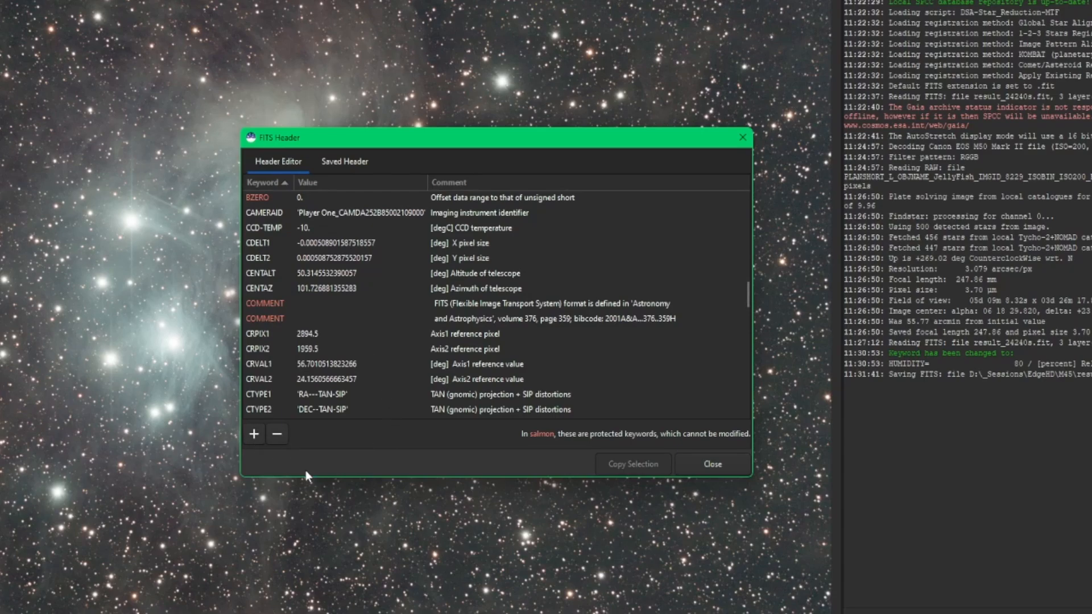
mouse_move(295, 473)
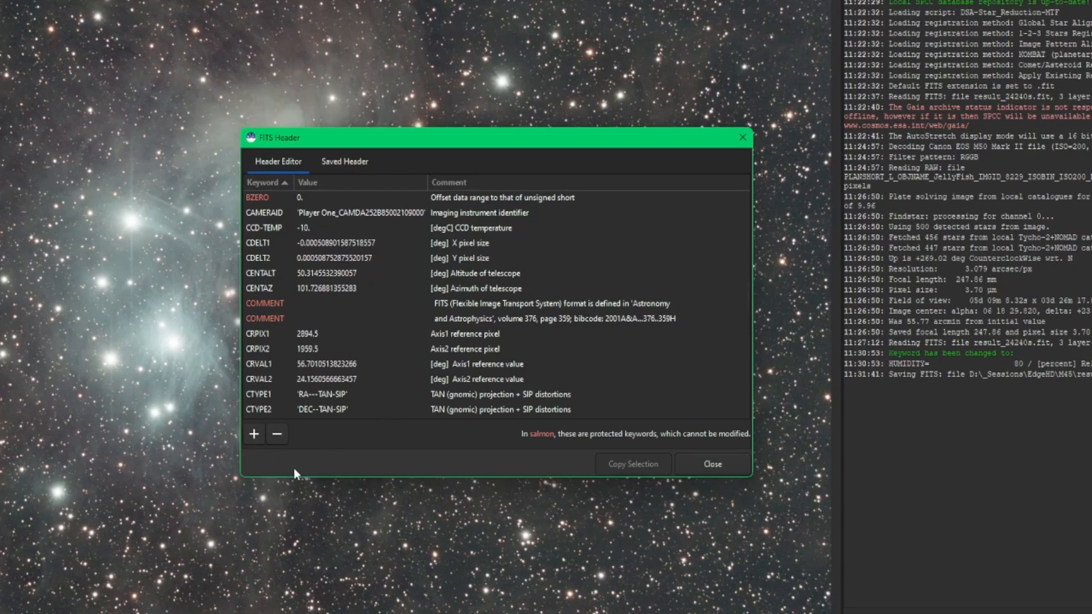
click(254, 434)
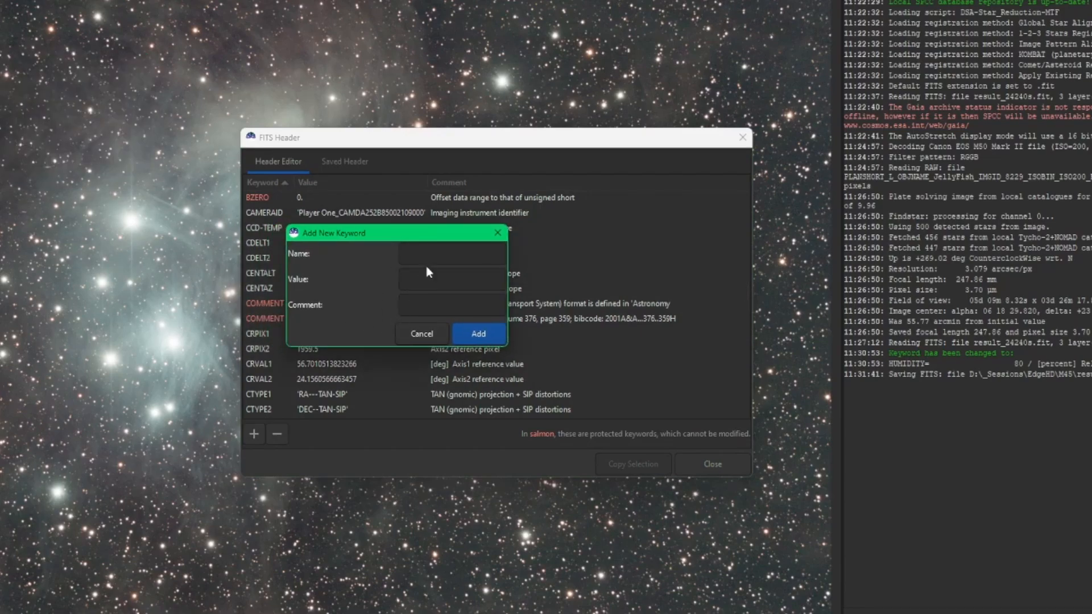
Add an IMAGER keyword with value Rich and comment 'I took this image'
click(450, 253)
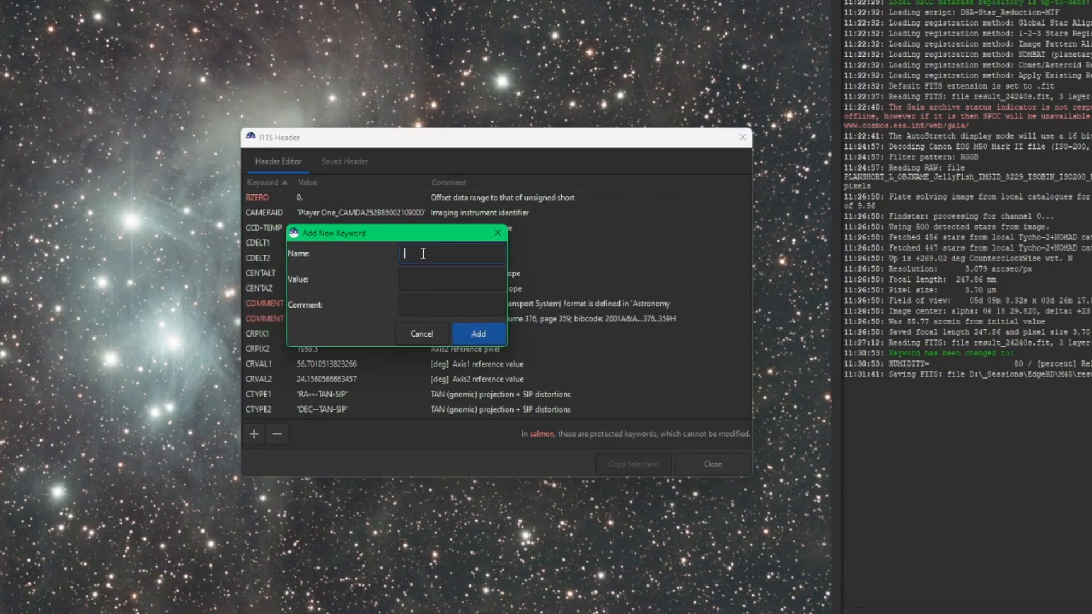
text(Imager)
click(451, 279)
text(Rich)
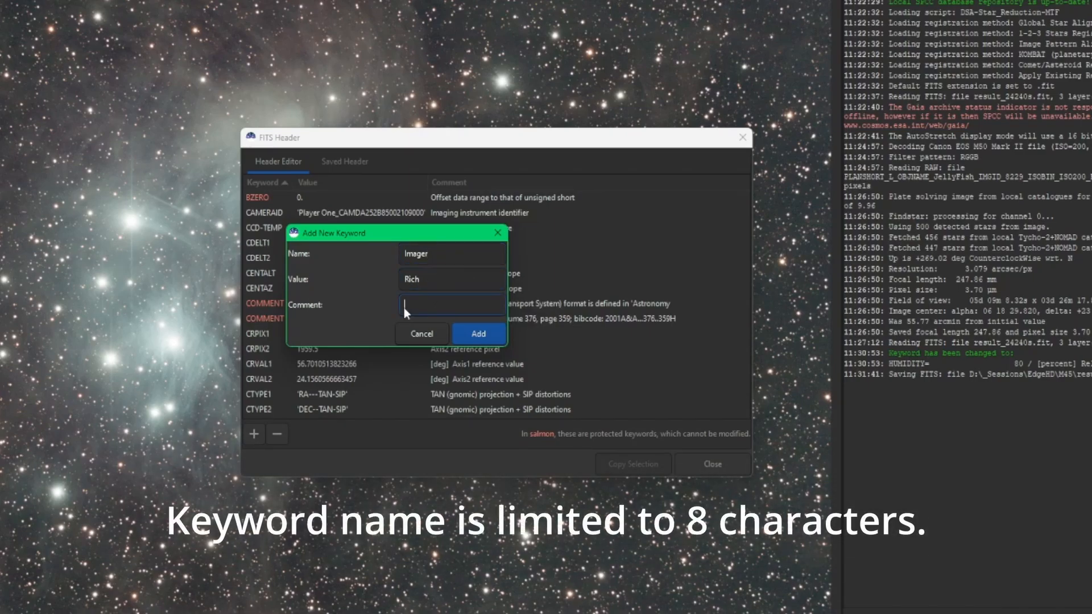
text(I took it)
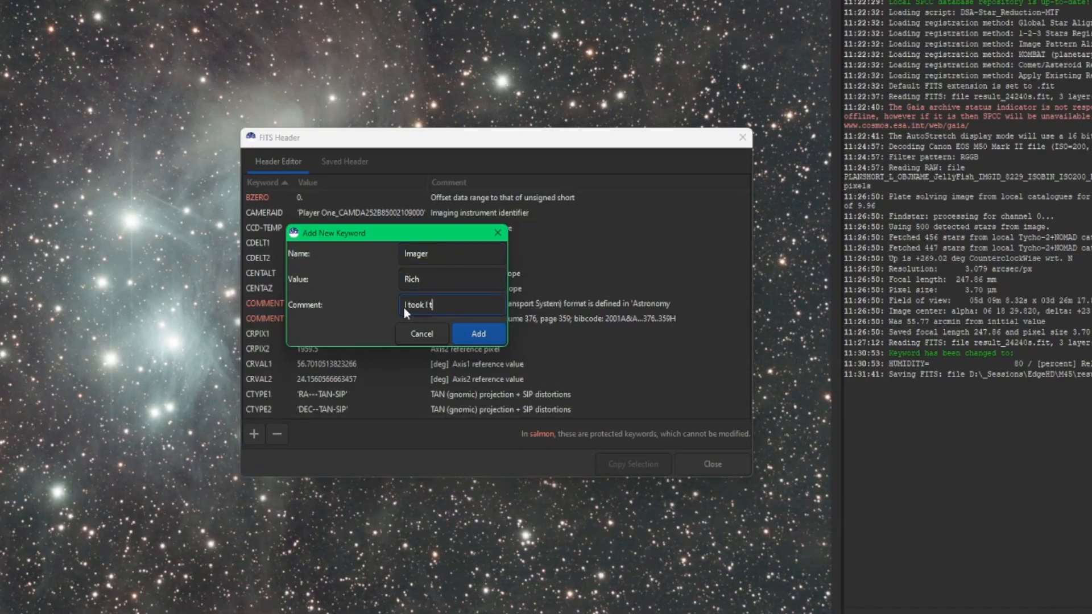
text(his image)
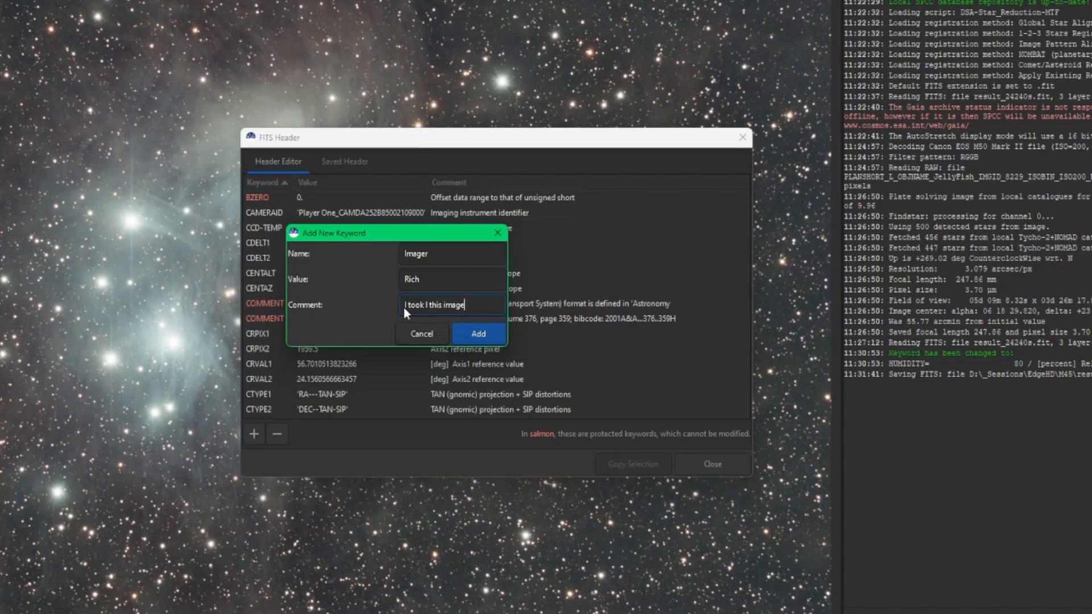
click(478, 335)
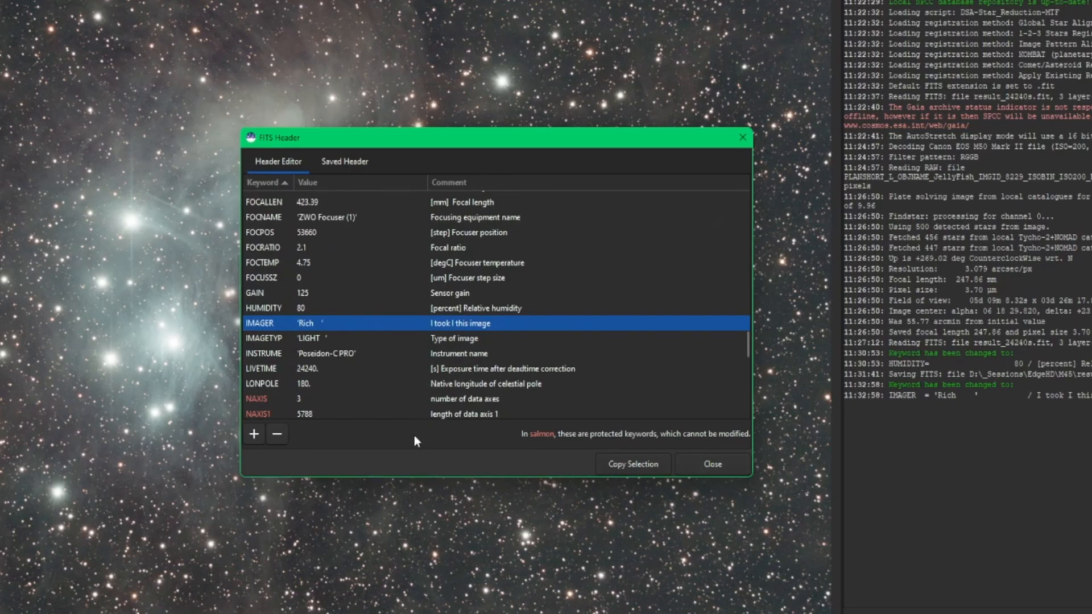
mouse_move(434, 429)
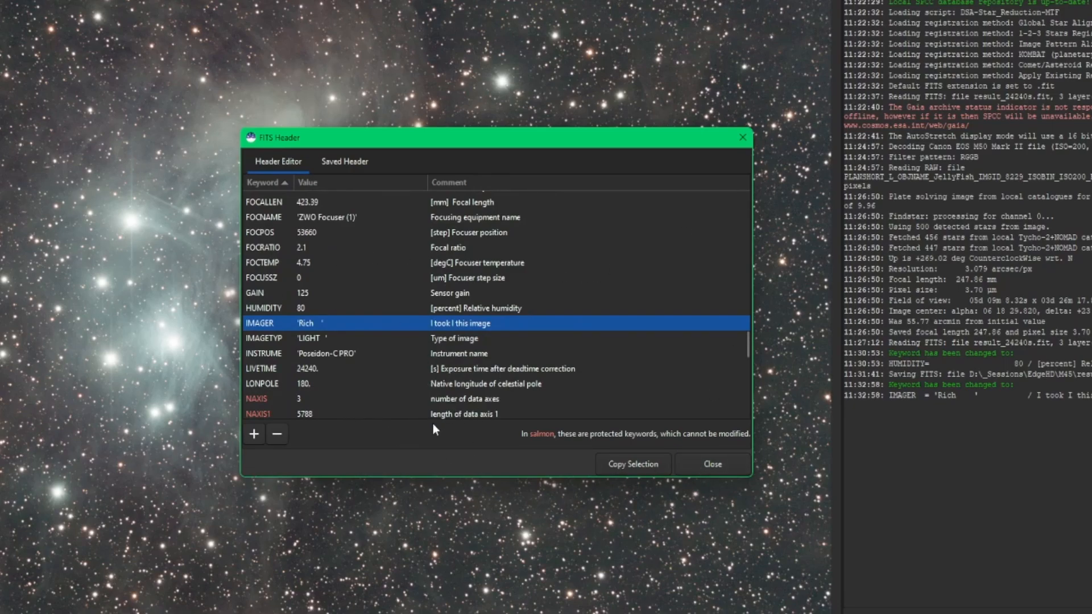
mouse_move(349, 328)
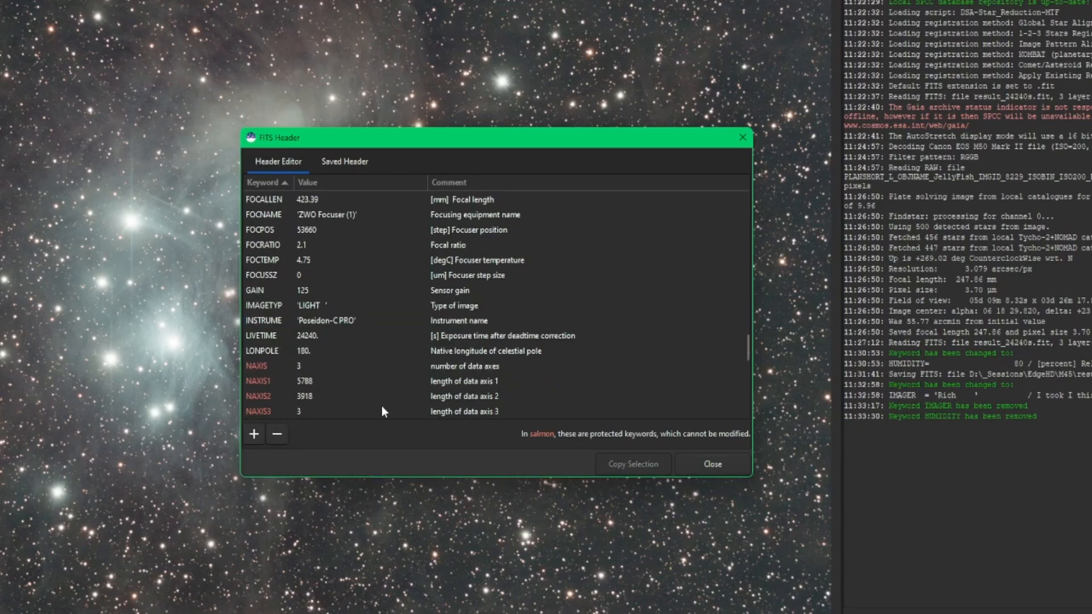
mouse_move(359, 376)
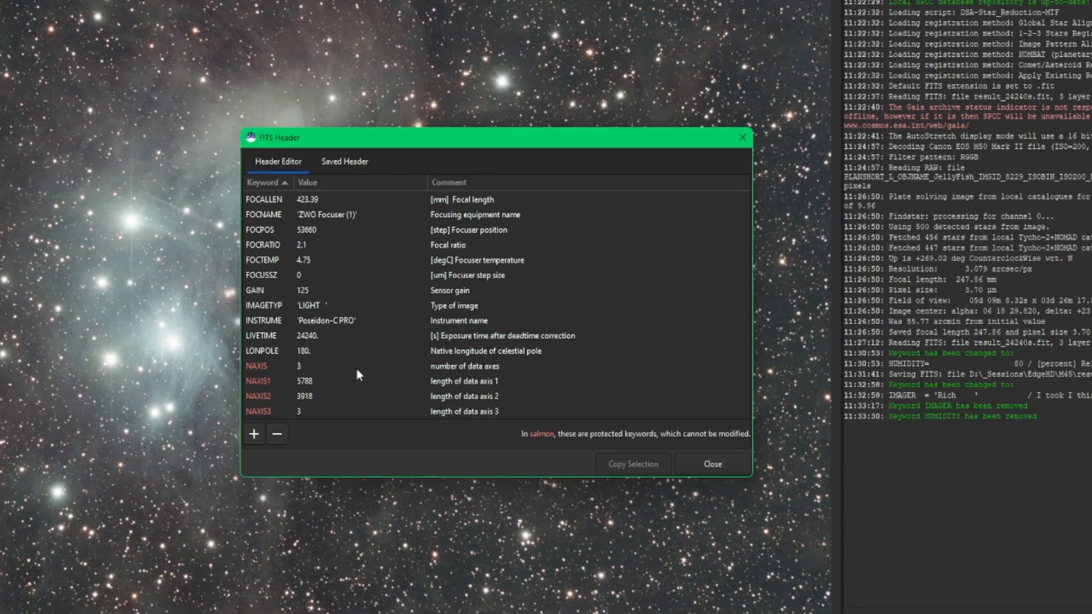
mouse_move(624, 468)
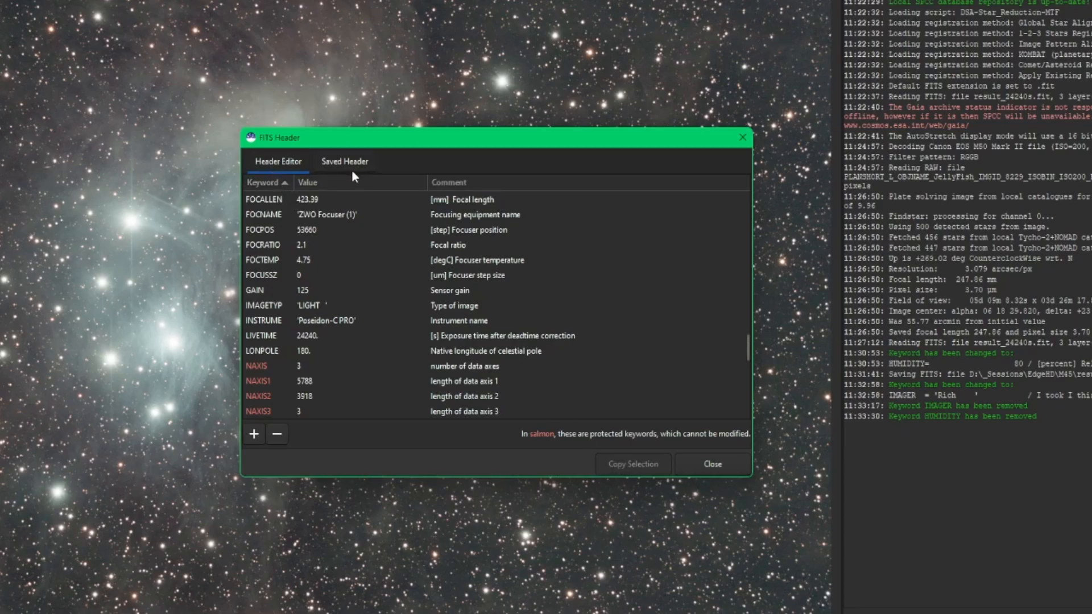
mouse_move(269, 294)
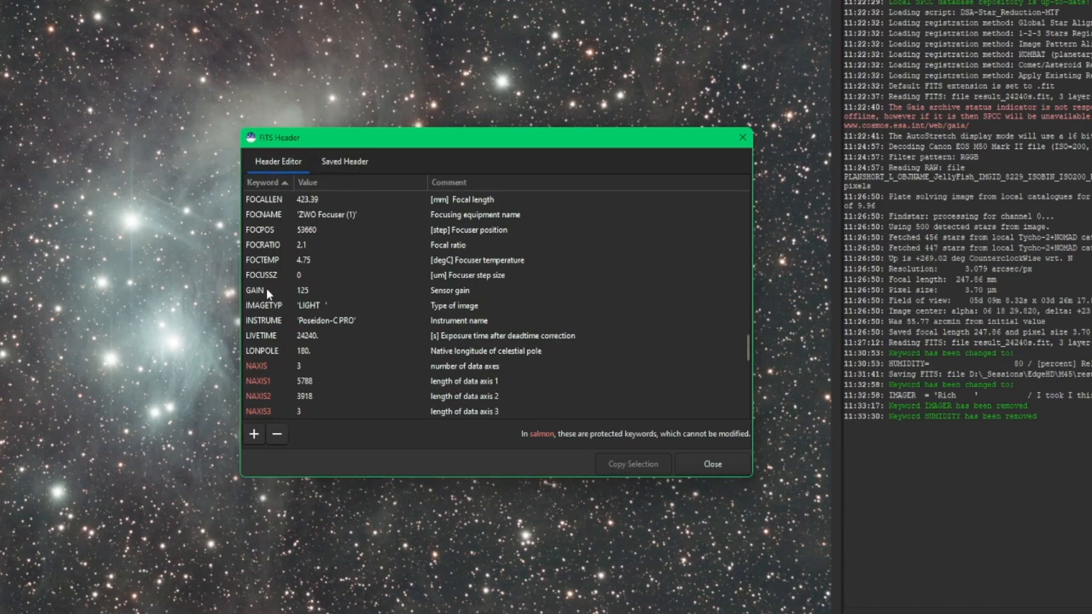
mouse_move(626, 477)
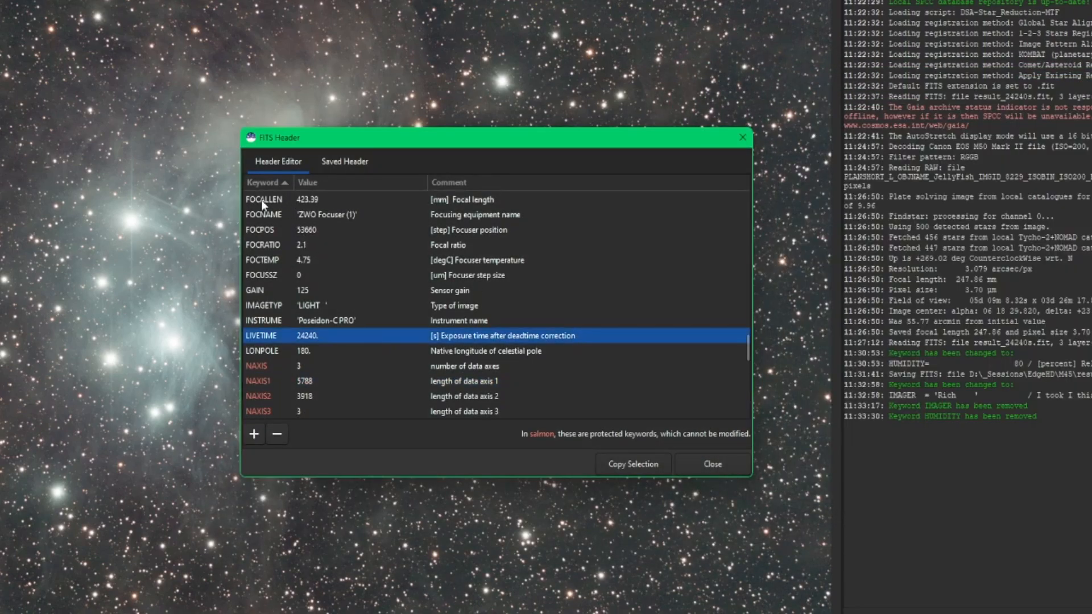
Show the Saved Header listing instrument, gain and focuser position as stored in the file
click(264, 200)
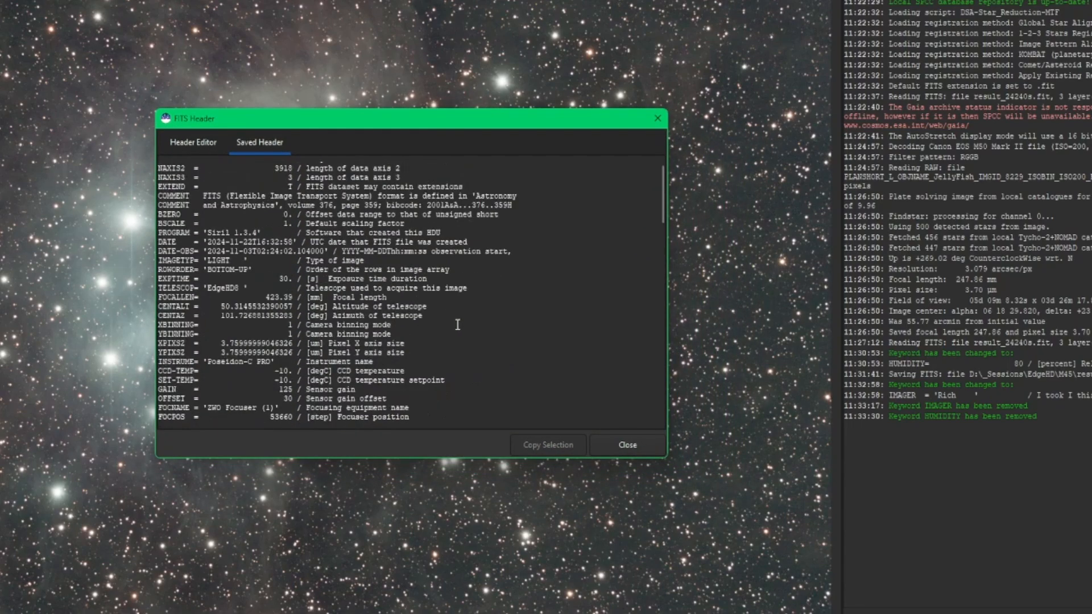
Run dumpheader to print the image's full FITS header into the console
click(628, 445)
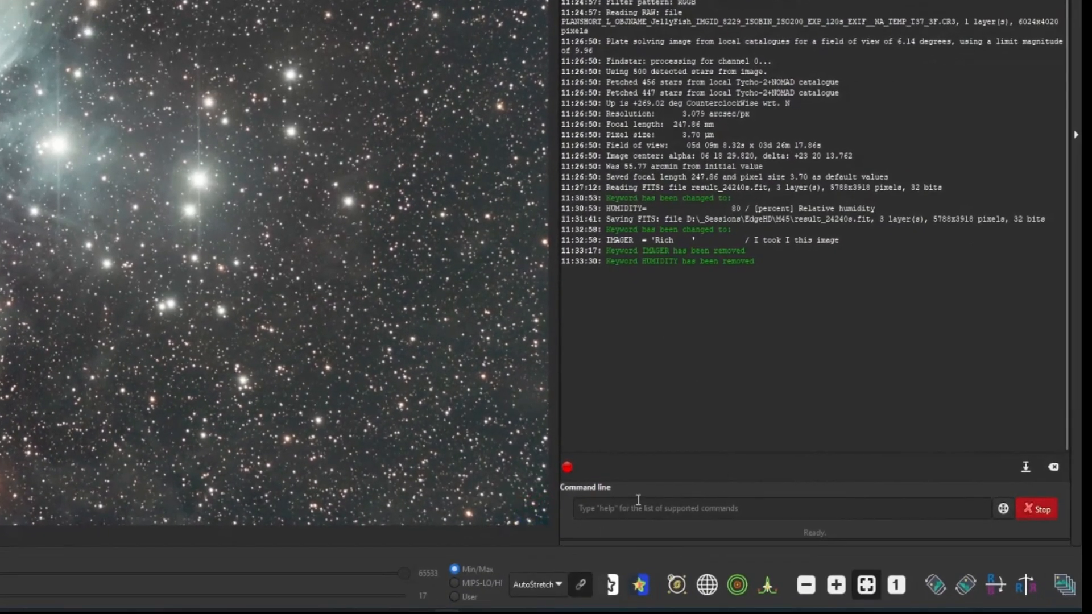
text(dumpheader)
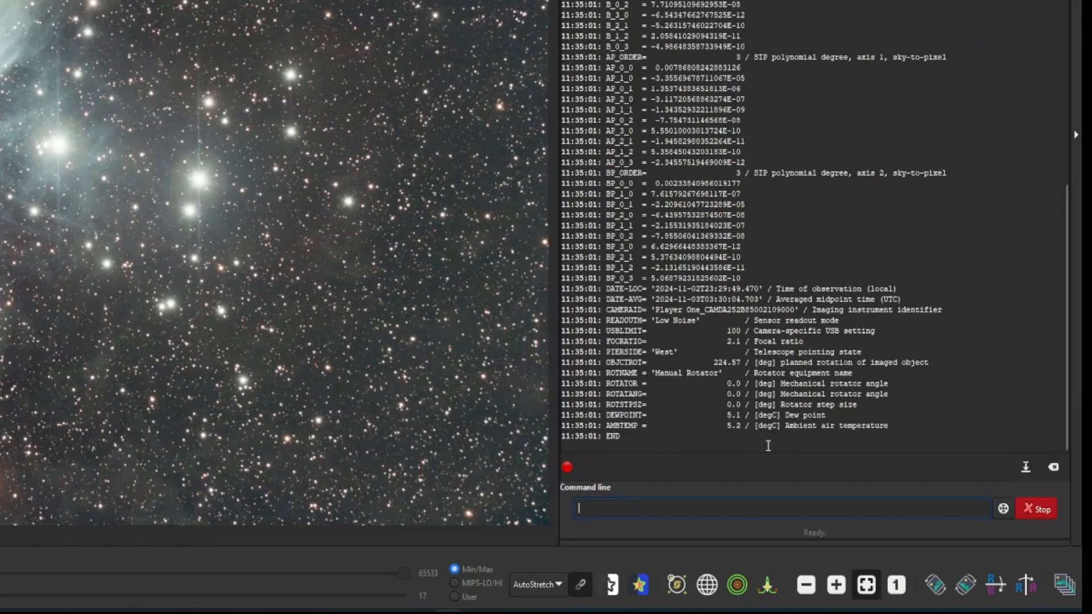
scroll(up, 3)
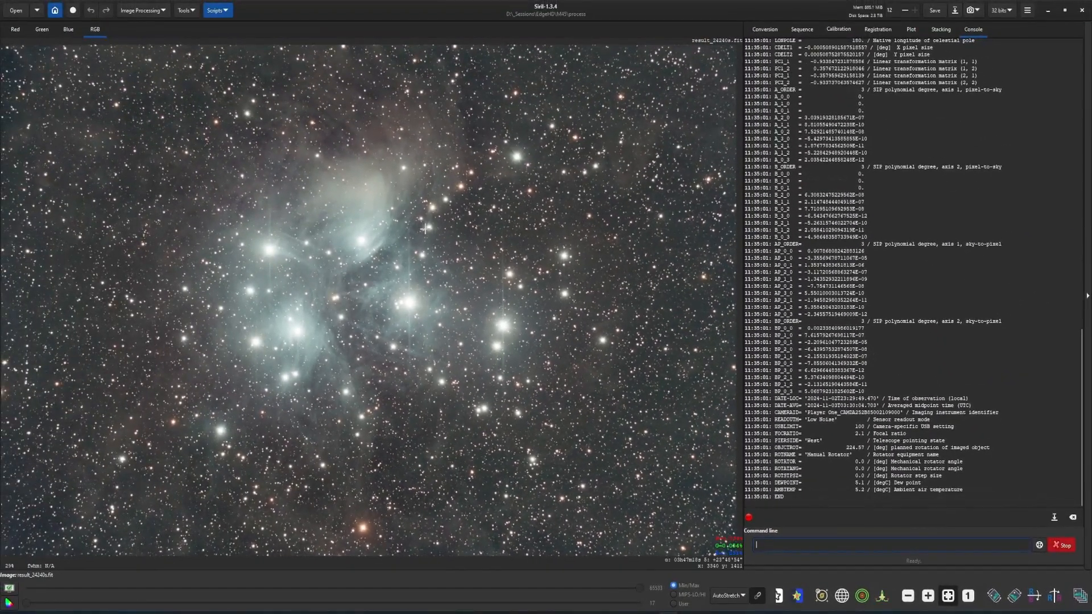
Reopen the header list and scroll past the plate-solve CRPIX, CTYPE and DATE entries
click(147, 97)
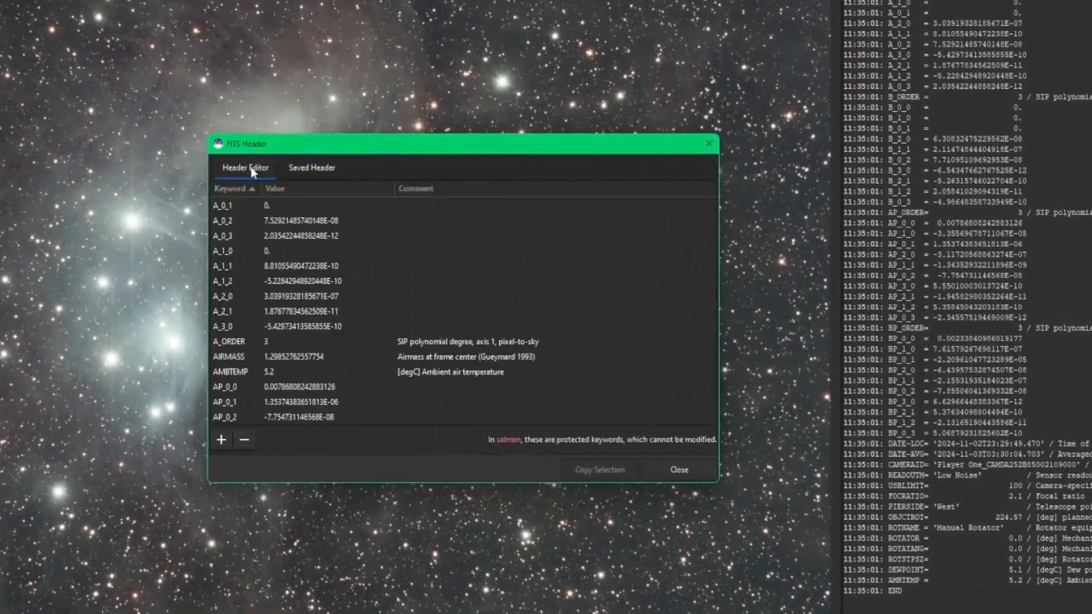
scroll(down, 3)
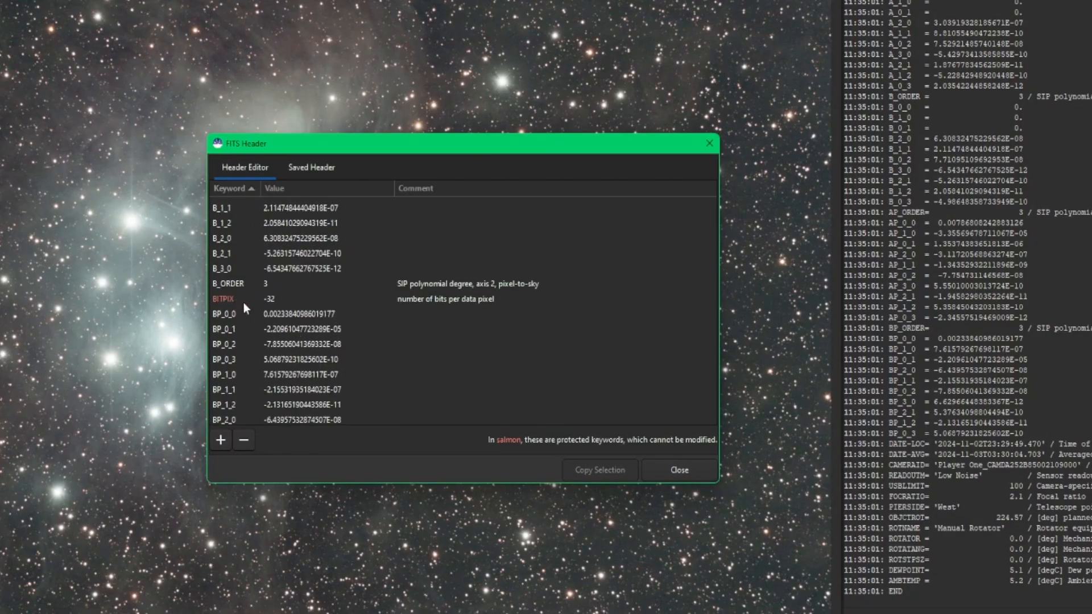
scroll(down, 3)
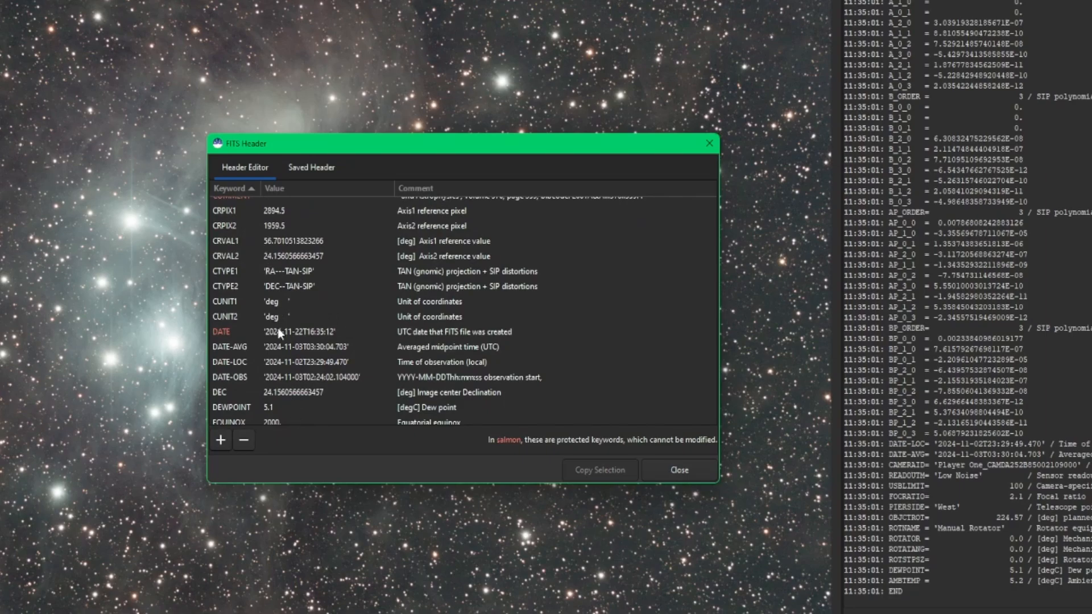
mouse_move(331, 245)
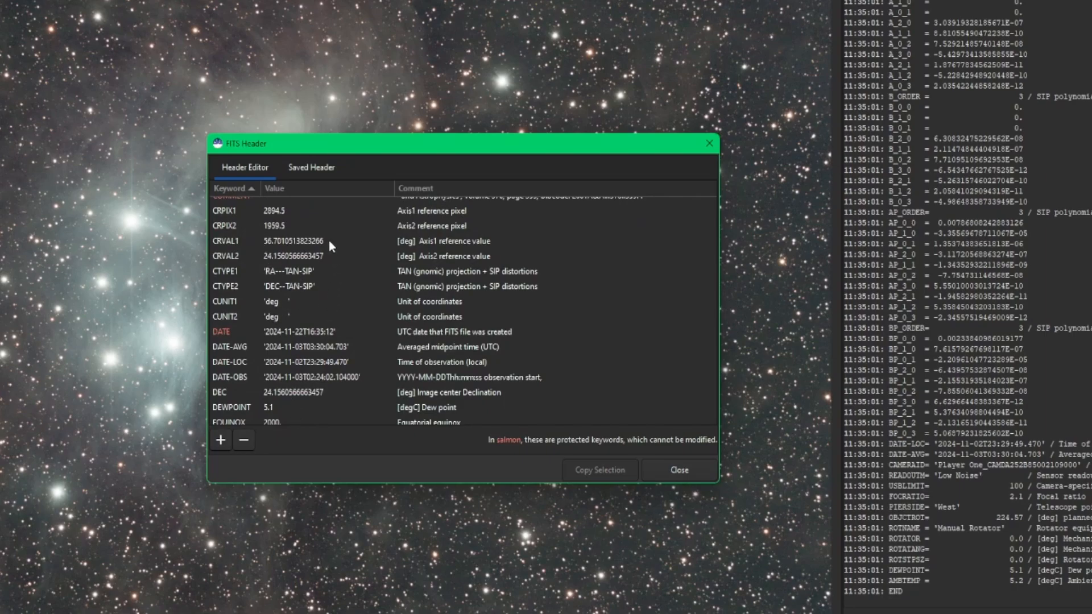
click(311, 167)
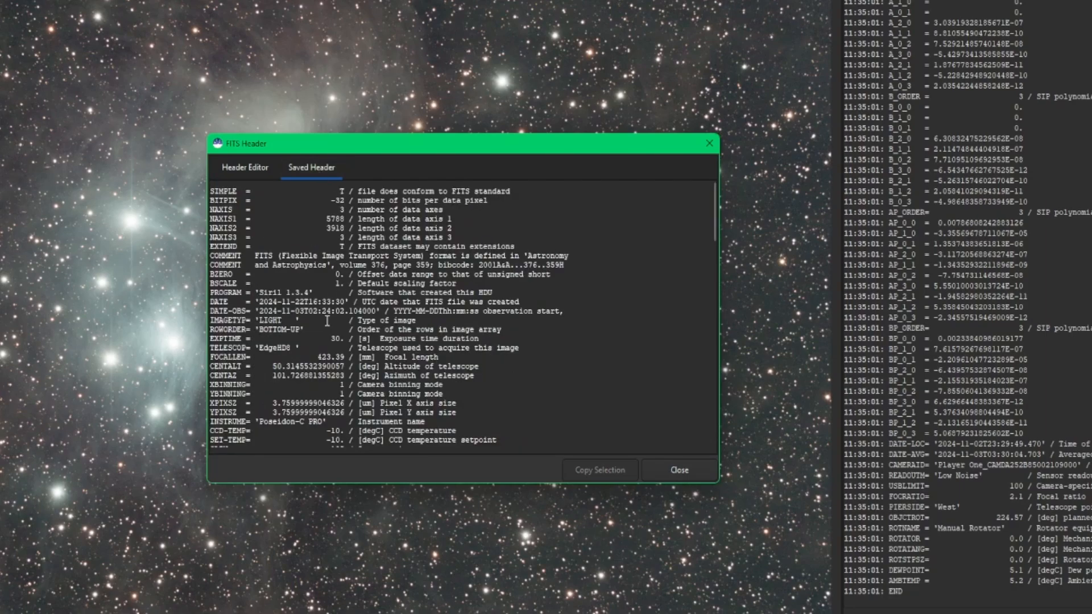
scroll(down, 3)
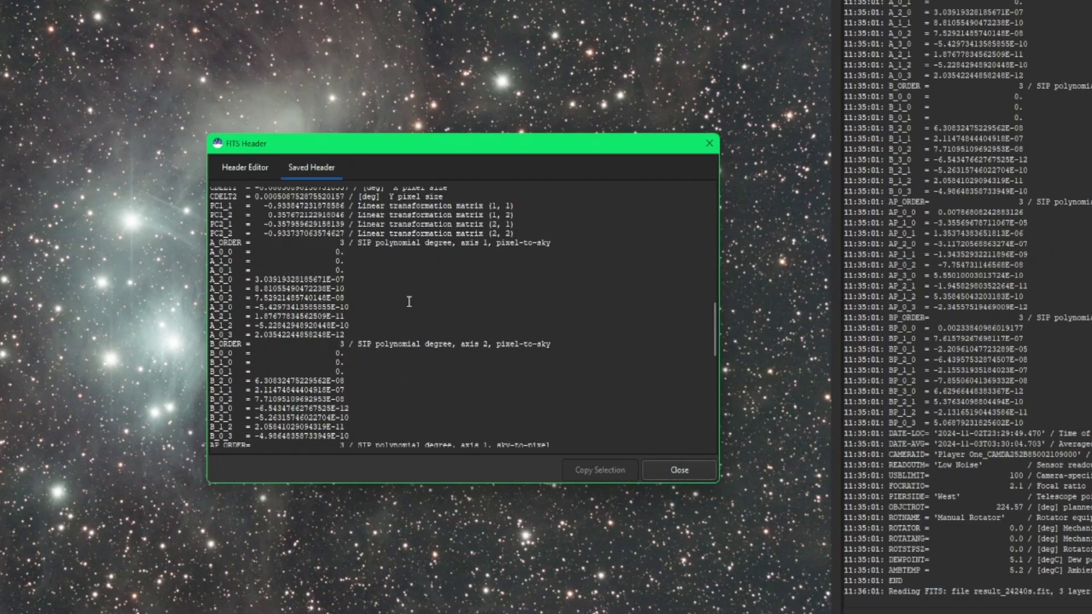
scroll(down, 3)
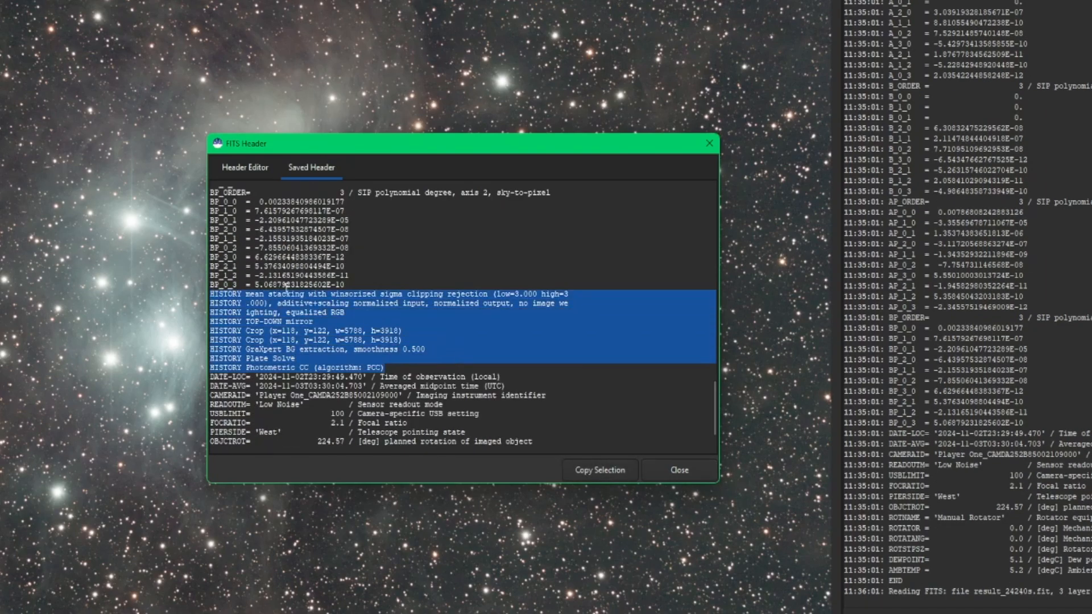
mouse_move(289, 294)
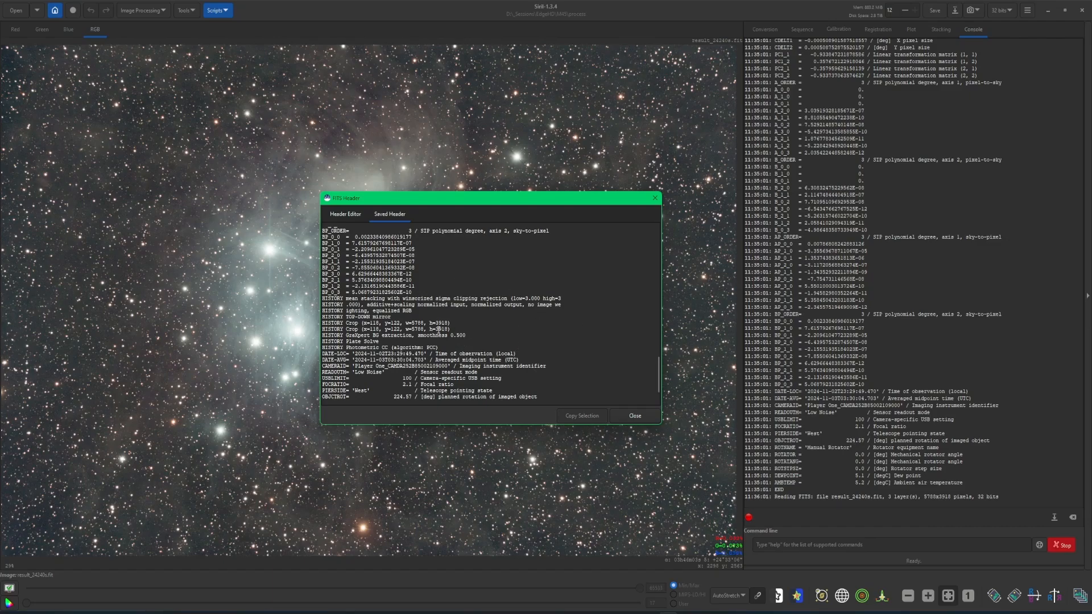
mouse_move(483, 341)
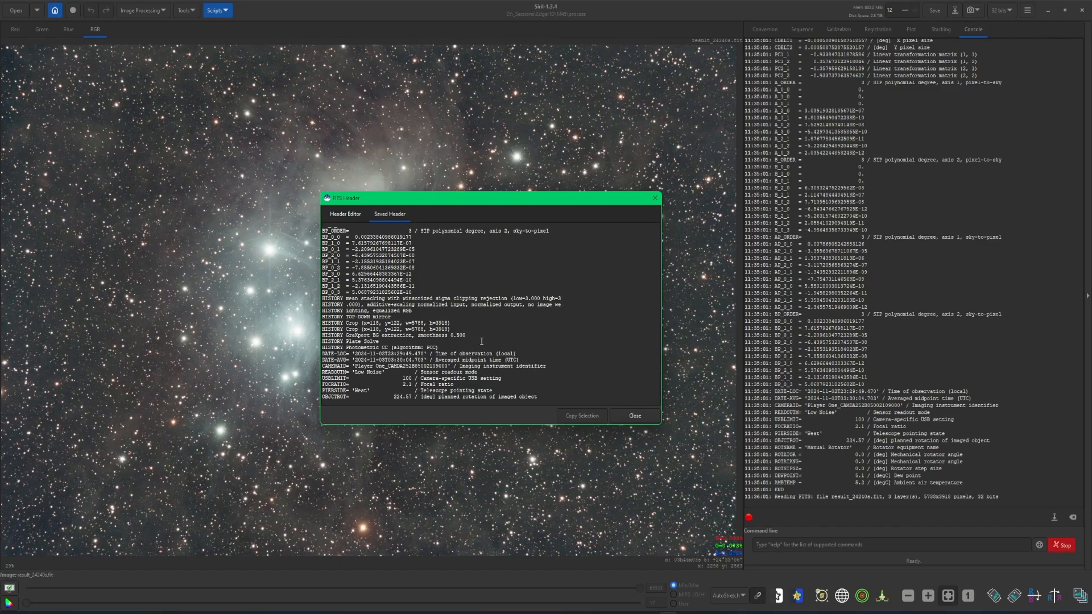
Switch from the stacked image's header to the Canon CR3 raw frame's header with BAYERPAT and EXPTIME
click(635, 415)
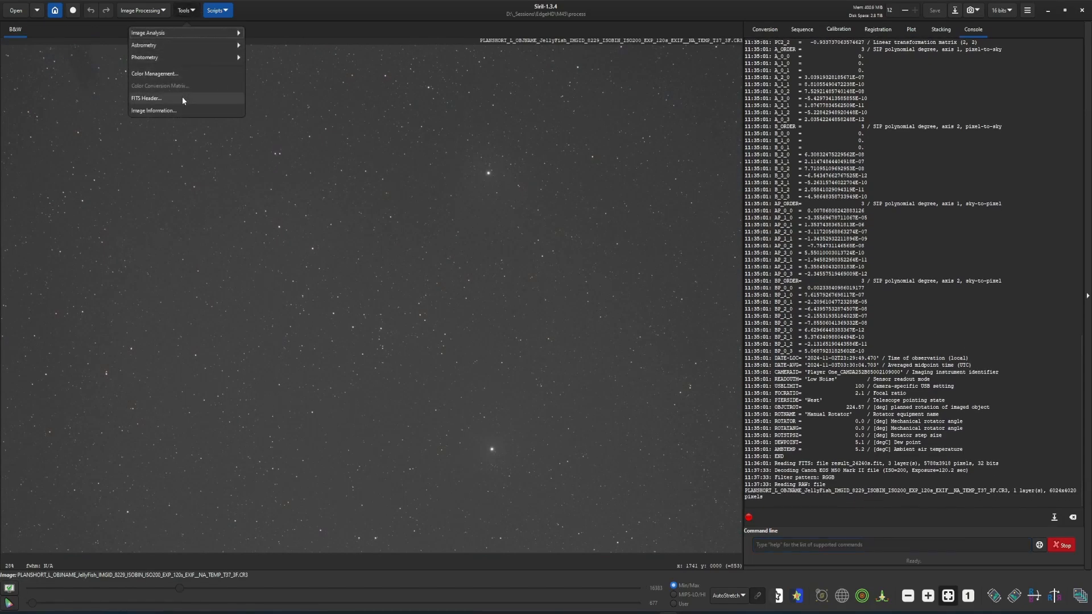
click(145, 98)
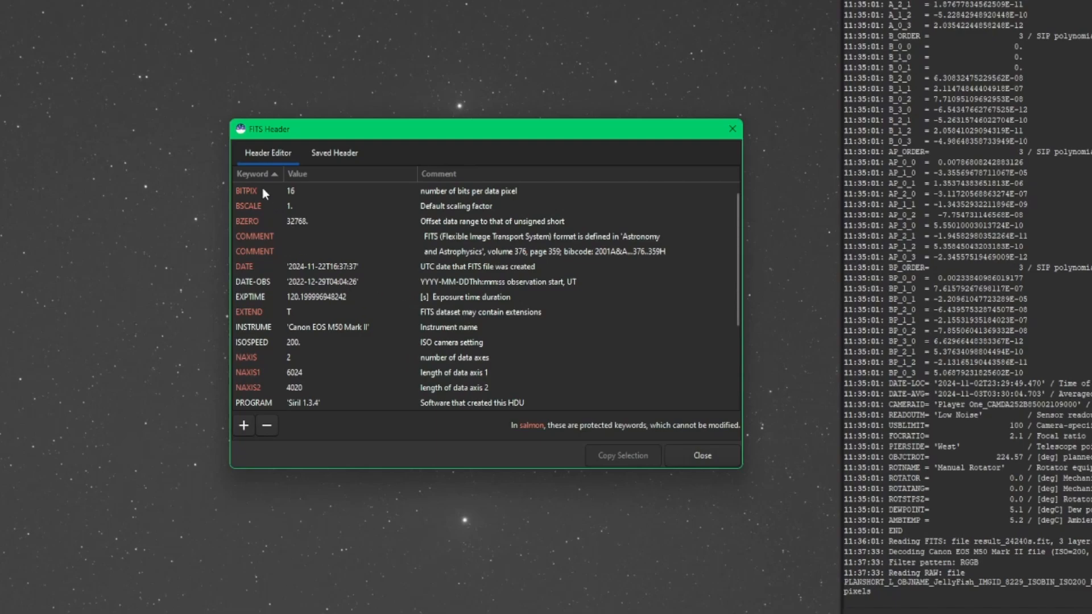
mouse_move(287, 294)
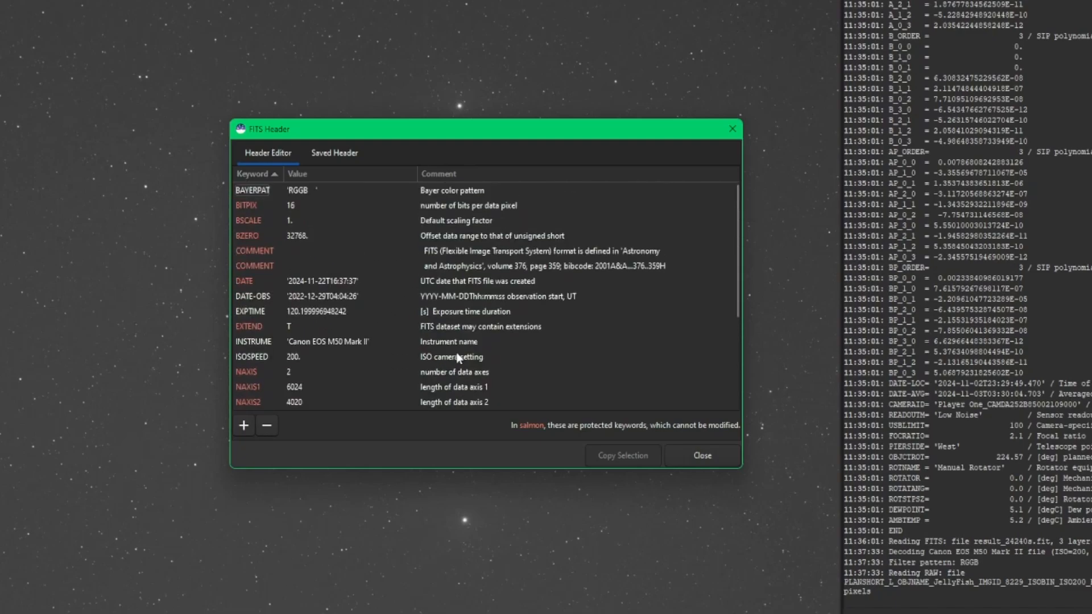
mouse_move(496, 318)
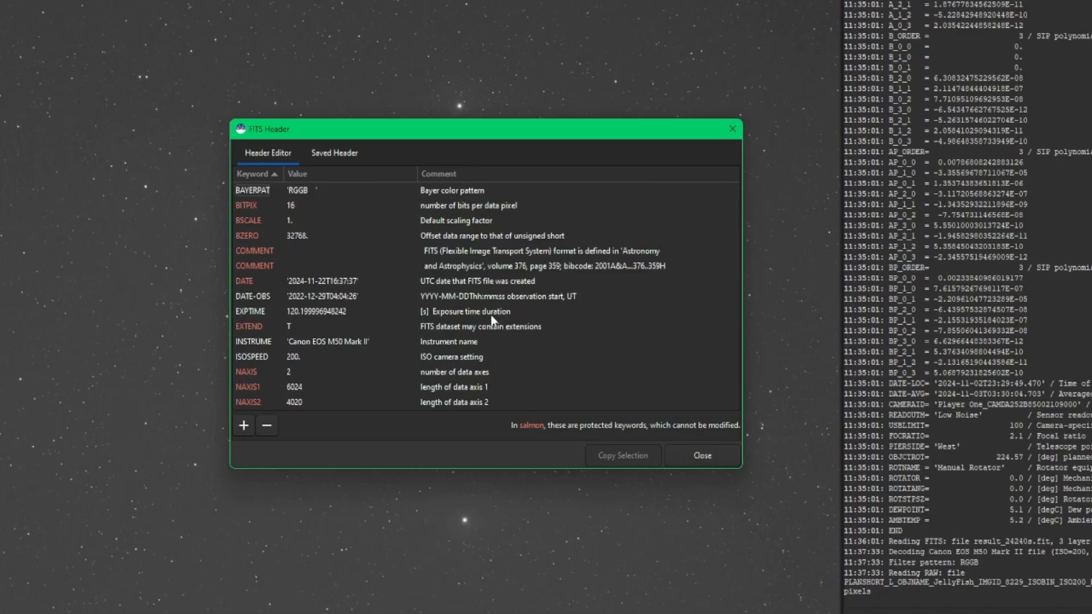
scroll(down, 3)
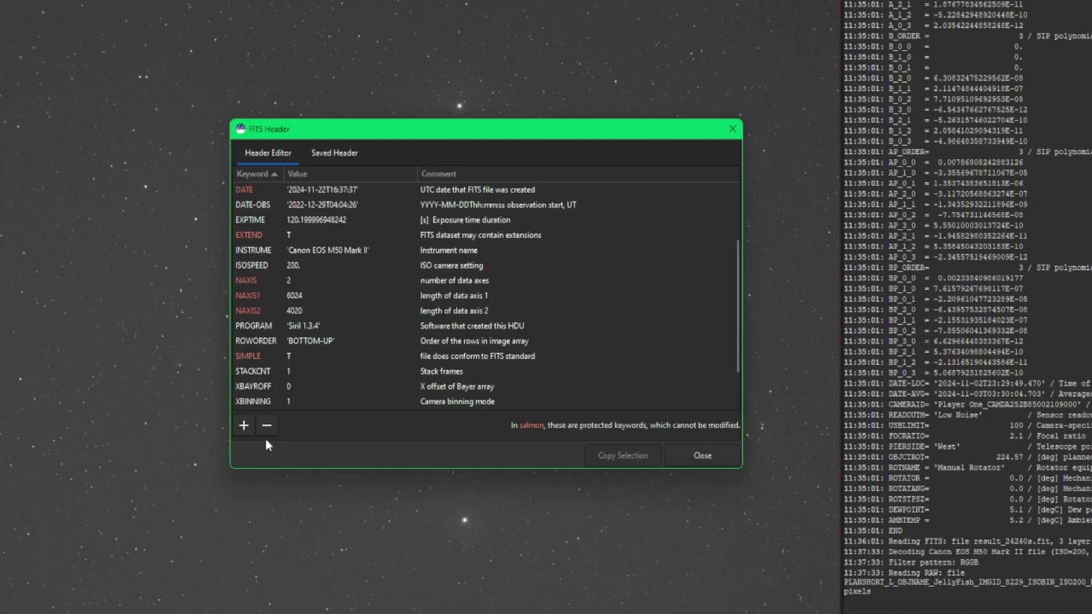
Add a TELESCOP keyword valued Redcat51 to the raw frame's header and close the window
click(243, 425)
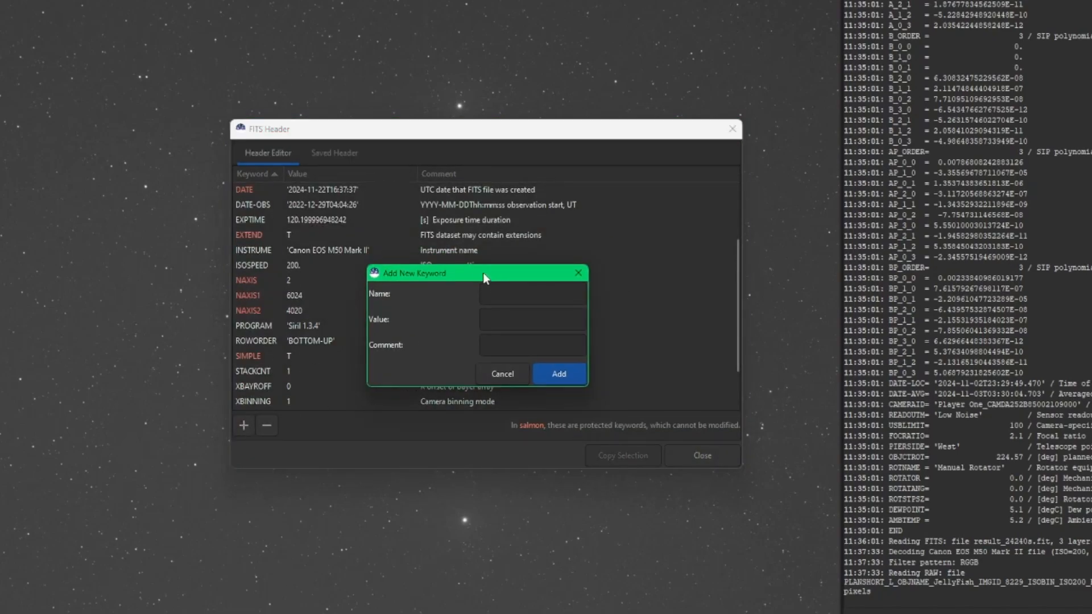
text(TELES)
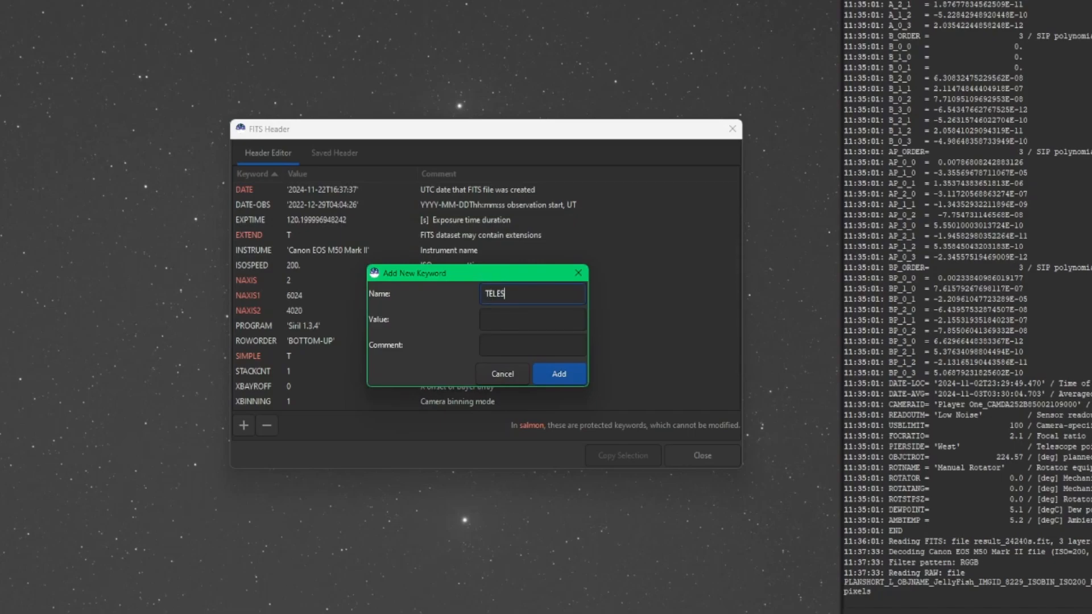
text(COP)
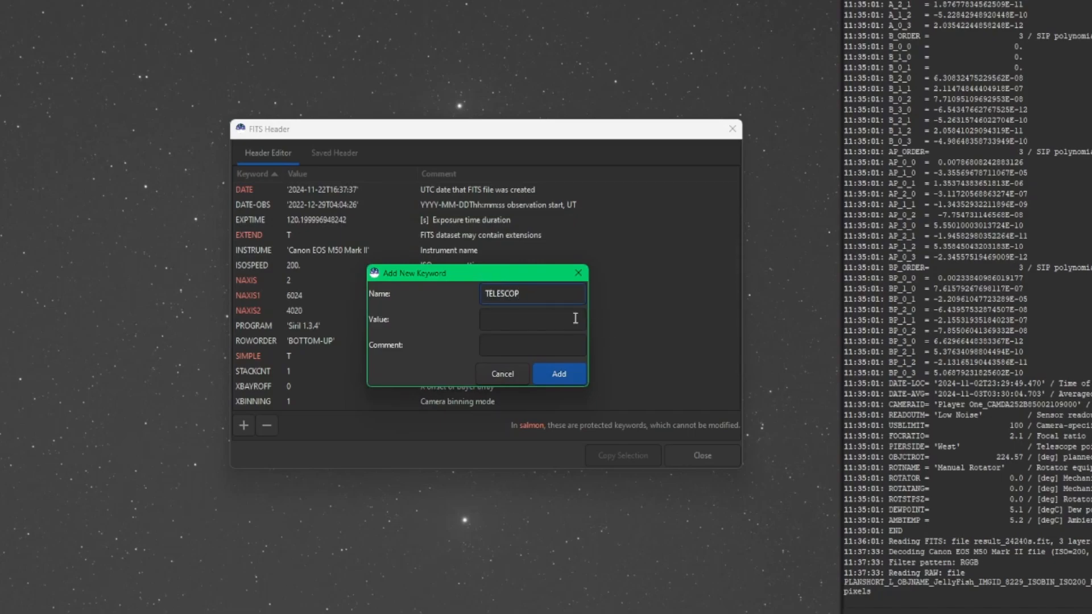
click(533, 318)
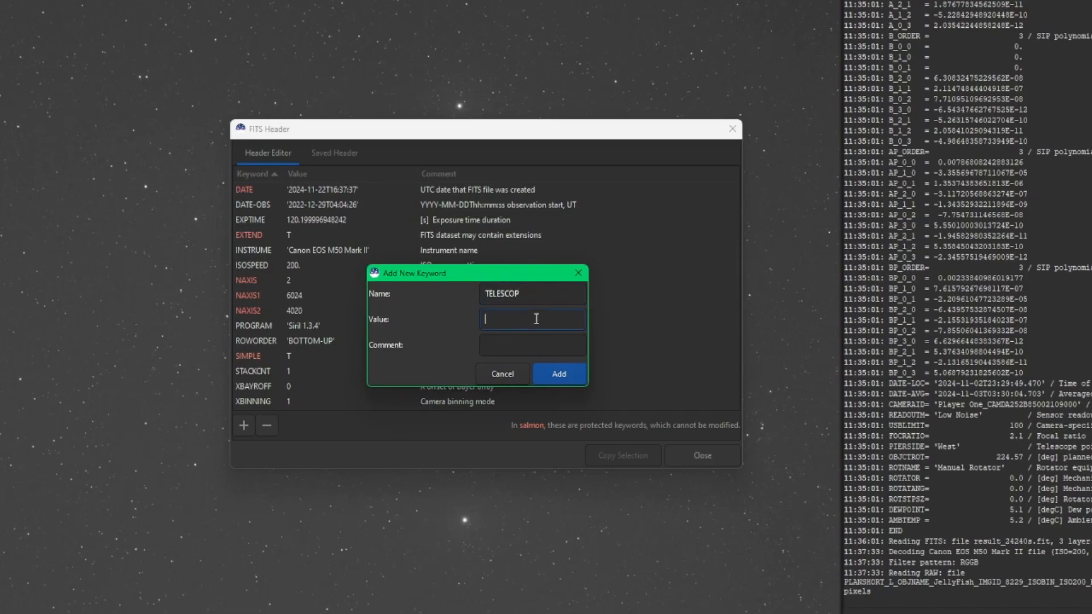
text(Redcat%)
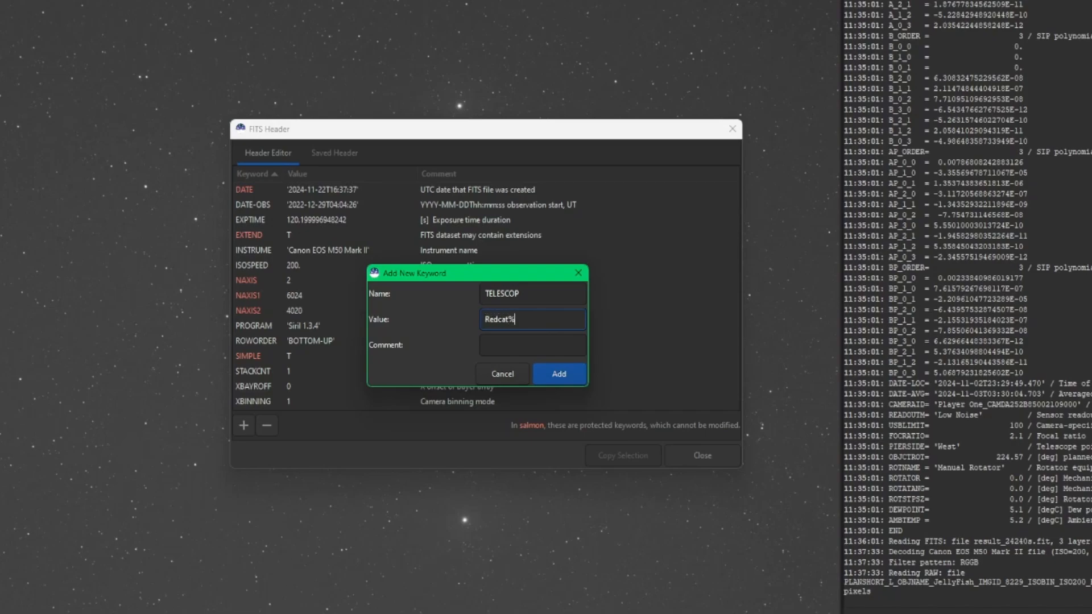
click(560, 373)
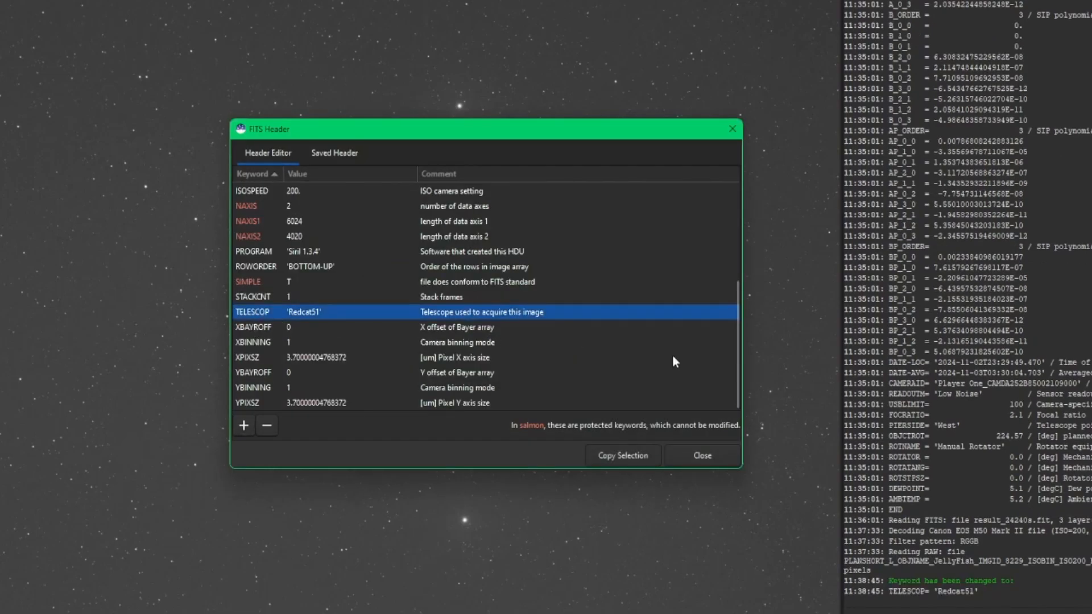
click(703, 455)
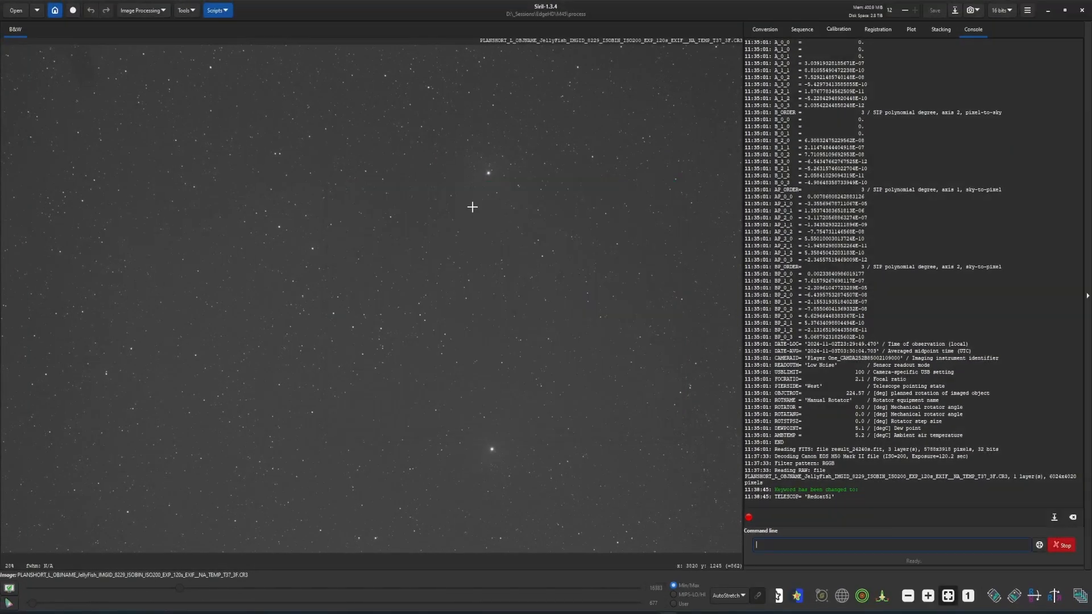
mouse_move(319, 111)
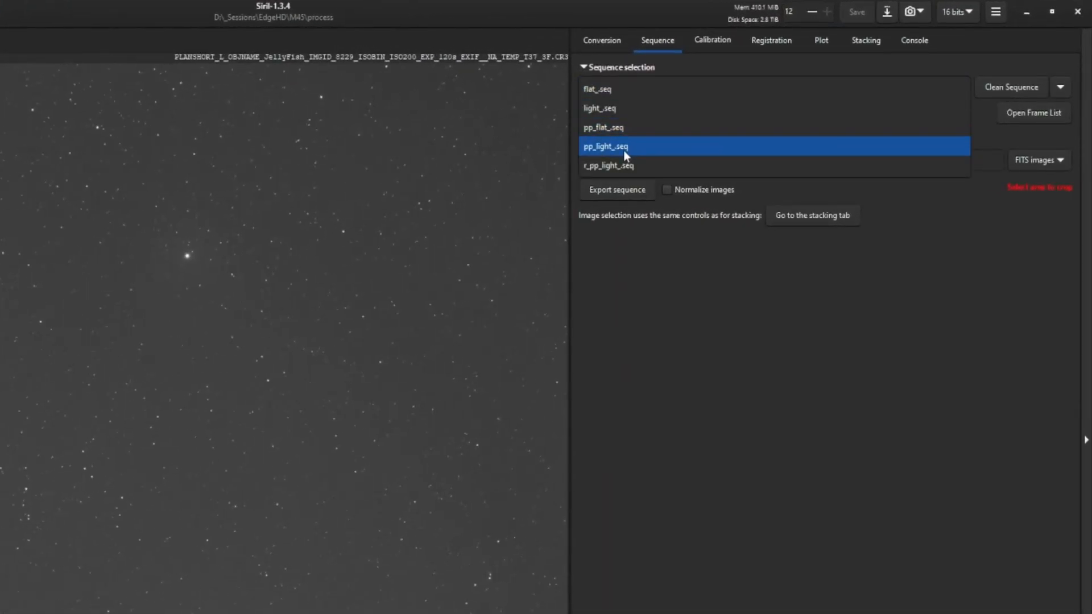
Select the pp_light_seq sequence from the sequence list
click(617, 147)
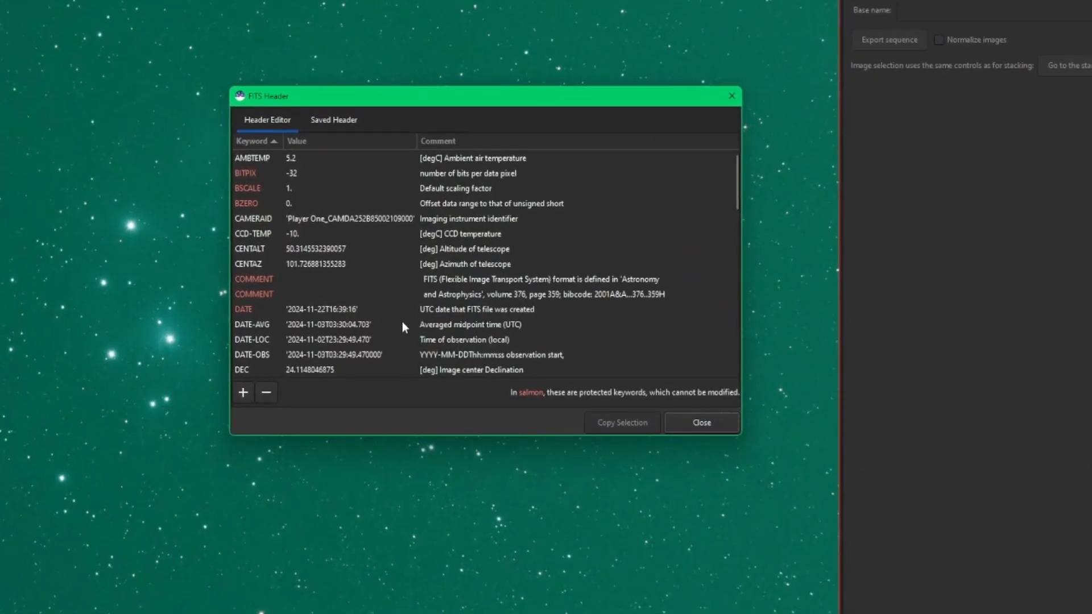
mouse_move(512, 373)
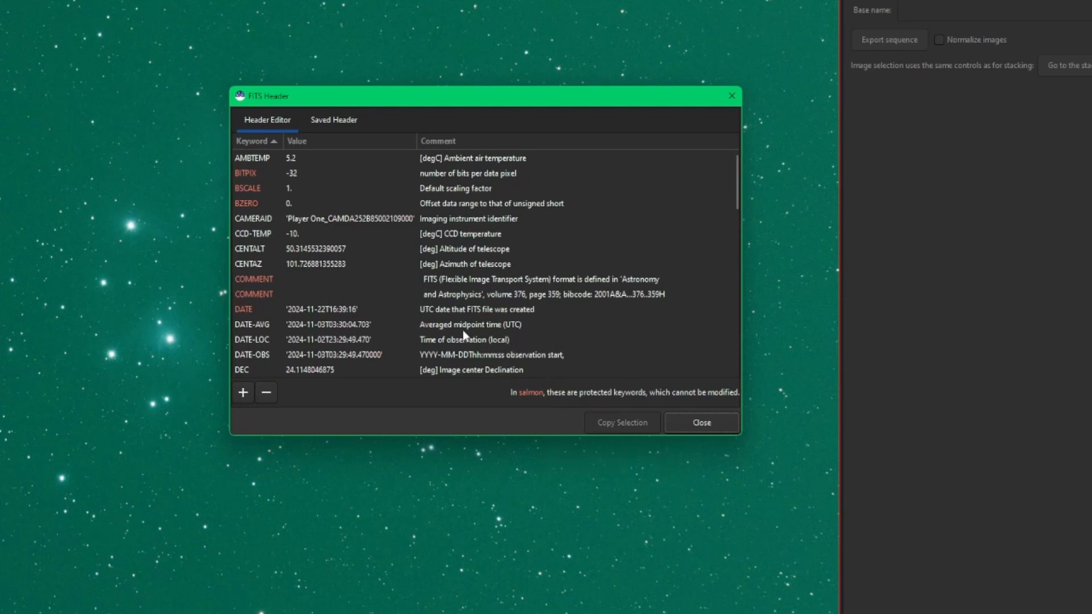
click(314, 370)
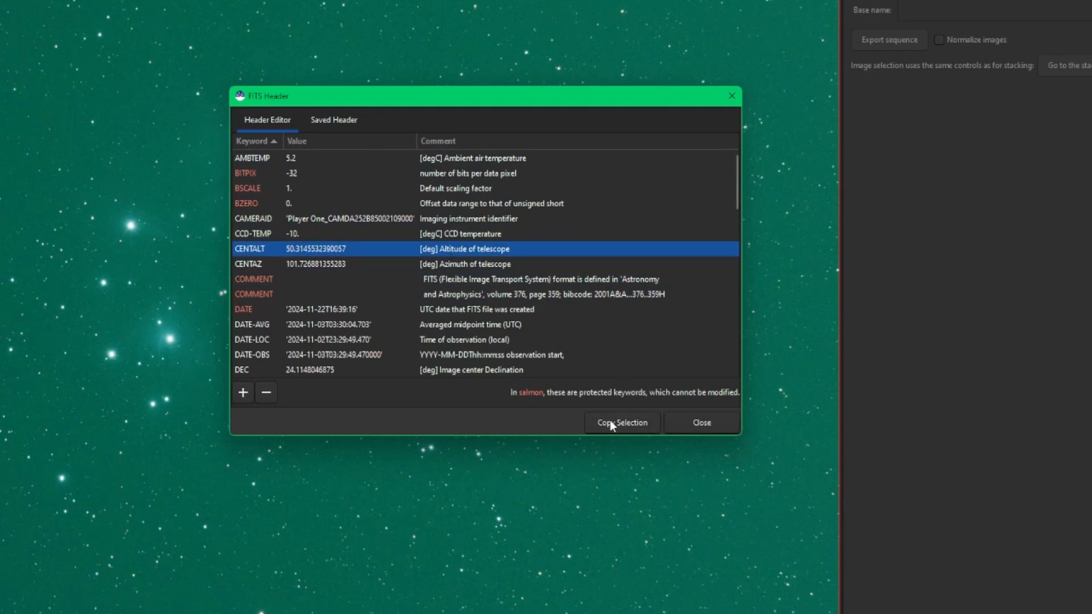
click(473, 339)
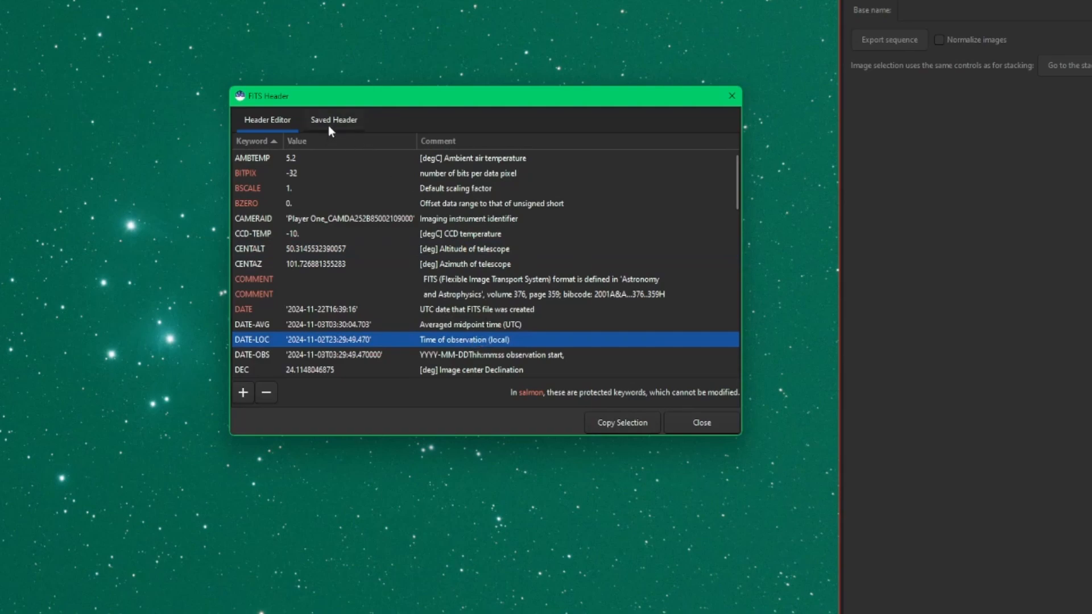
click(333, 119)
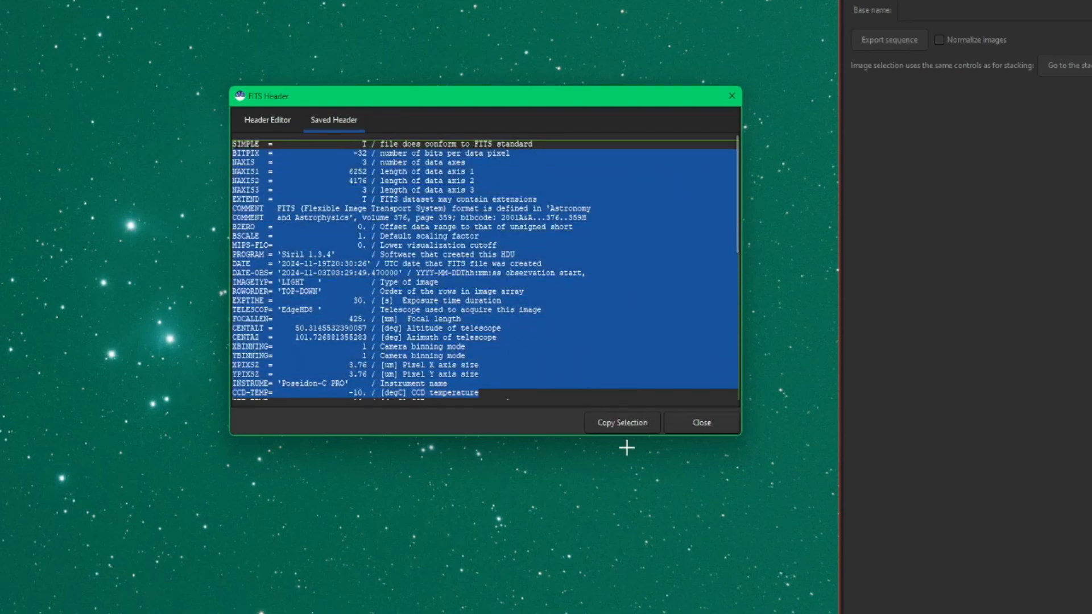
click(267, 120)
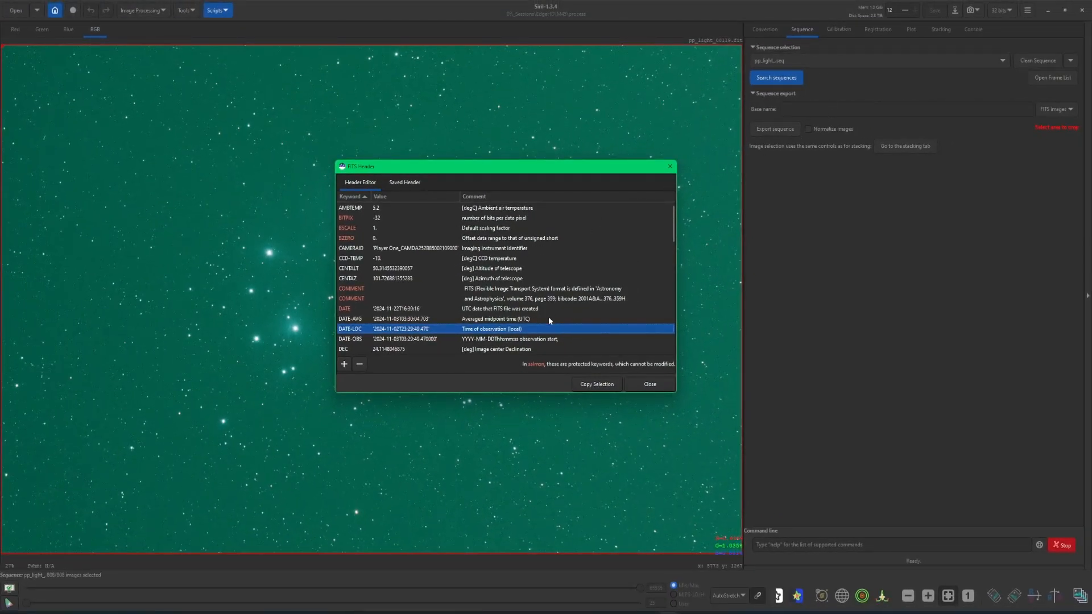
click(510, 298)
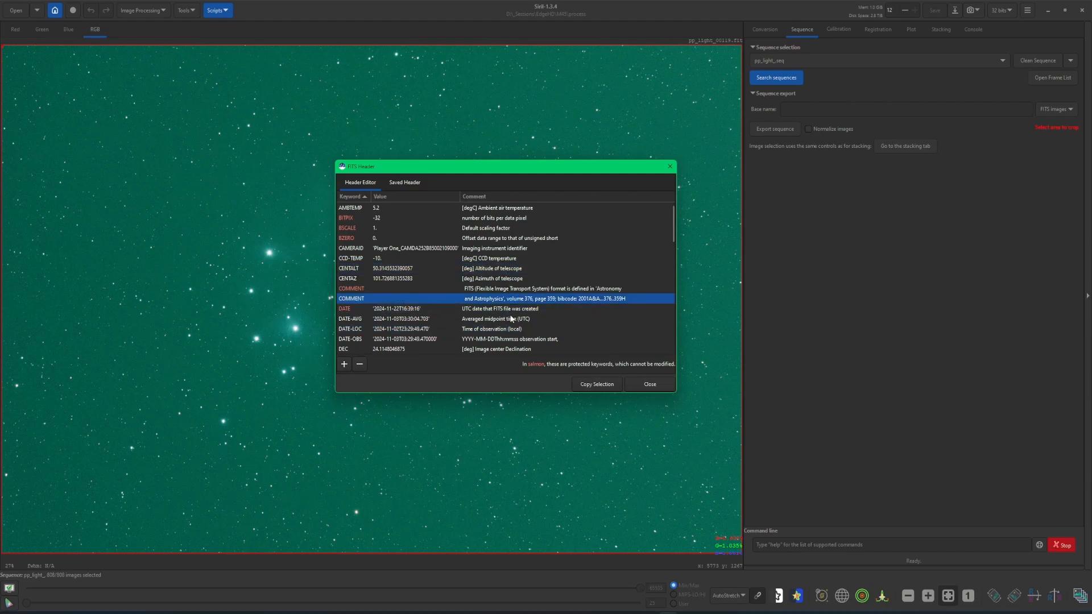